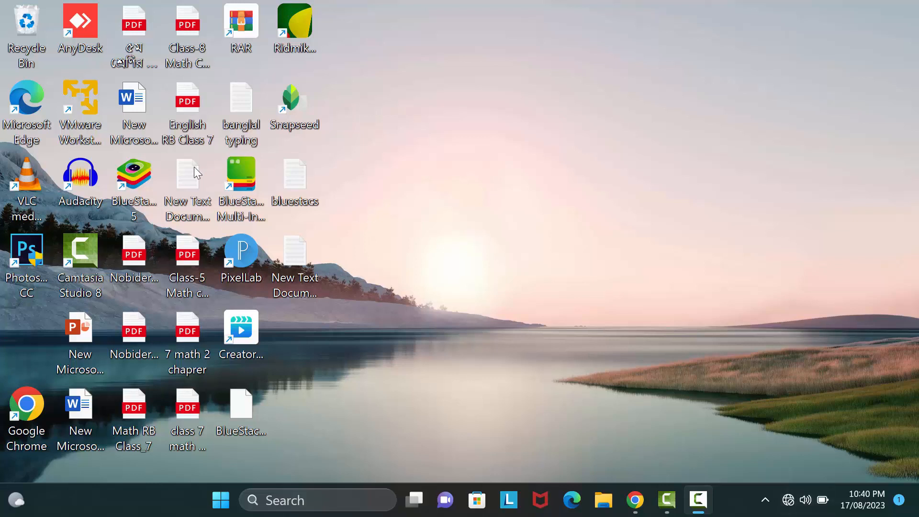
pyautogui.moveTo(229, 157)
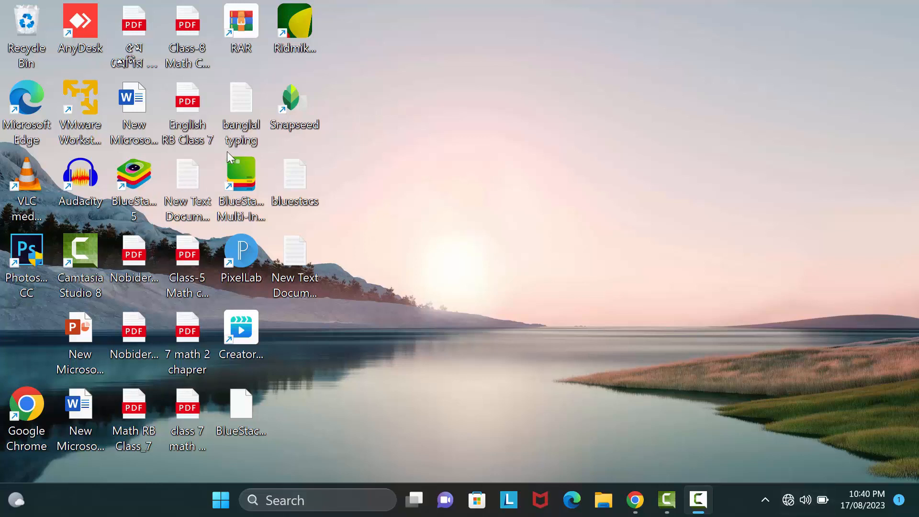
pyautogui.moveTo(287, 171)
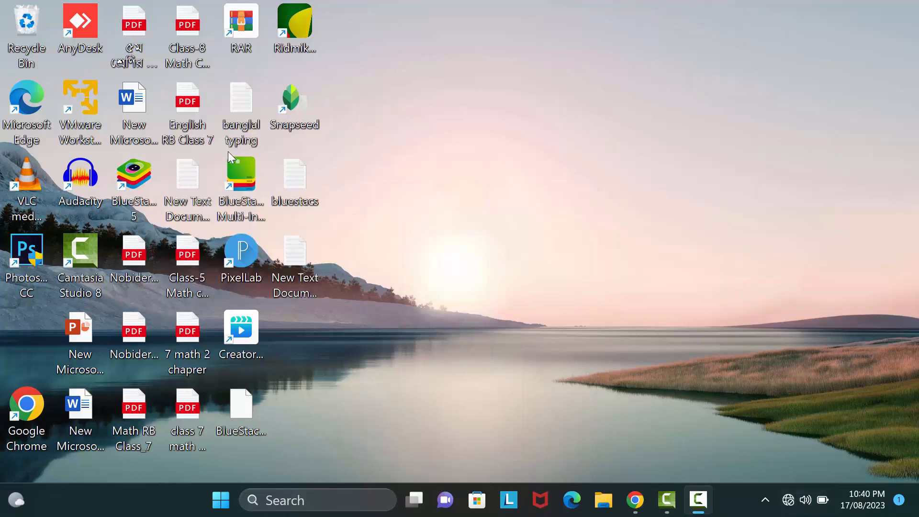
pyautogui.moveTo(596, 404)
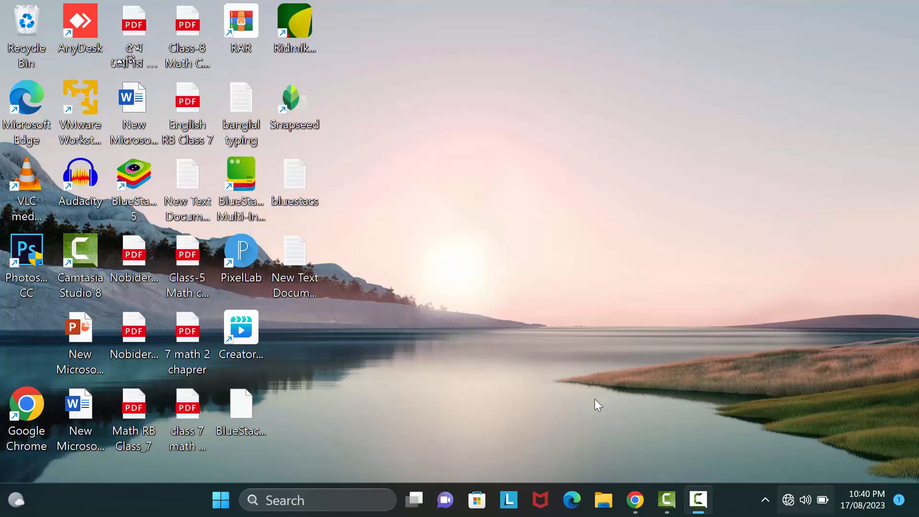
pyautogui.moveTo(69, 189)
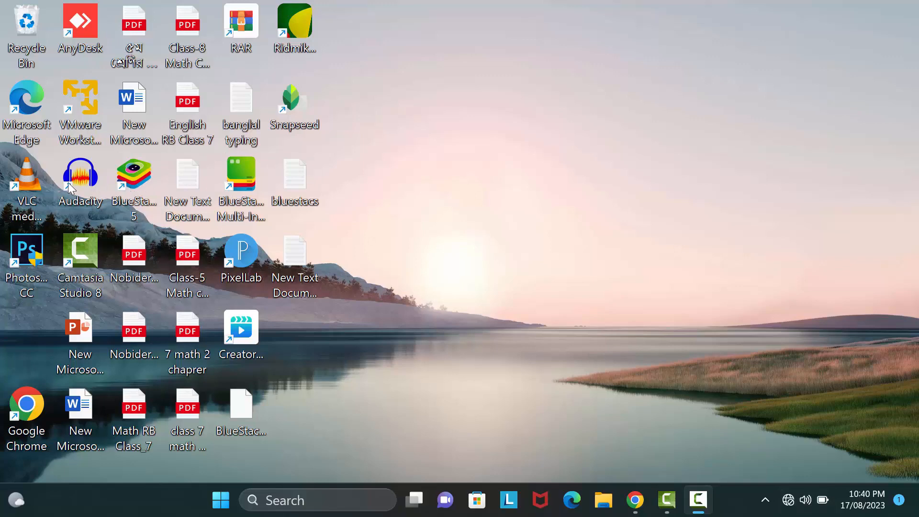
# Step: Launch Audacity, dismiss the welcome notice and start a recording to check for the error
pyautogui.doubleClick(80, 175)
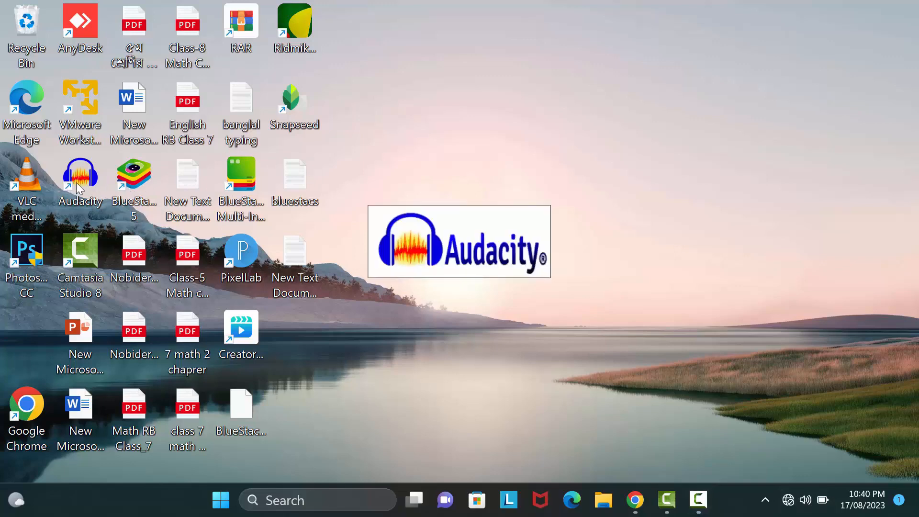
pyautogui.doubleClick(80, 174)
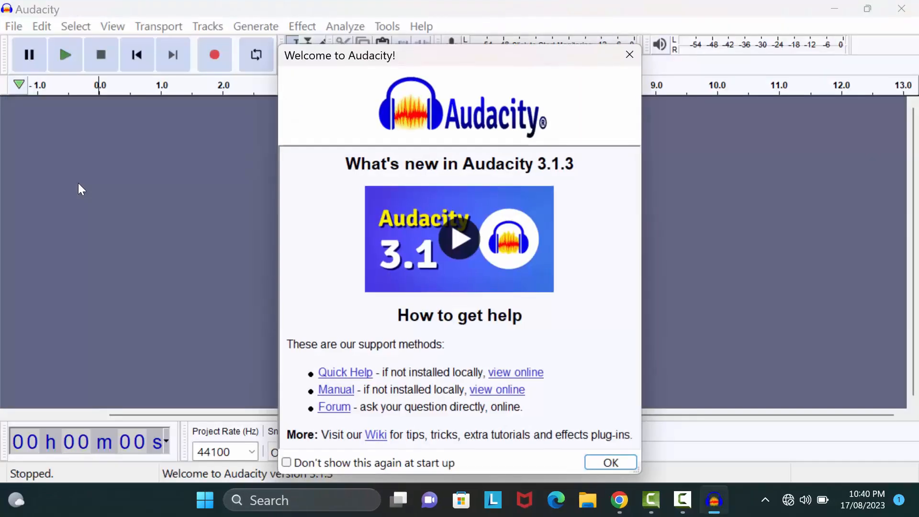
pyautogui.click(609, 462)
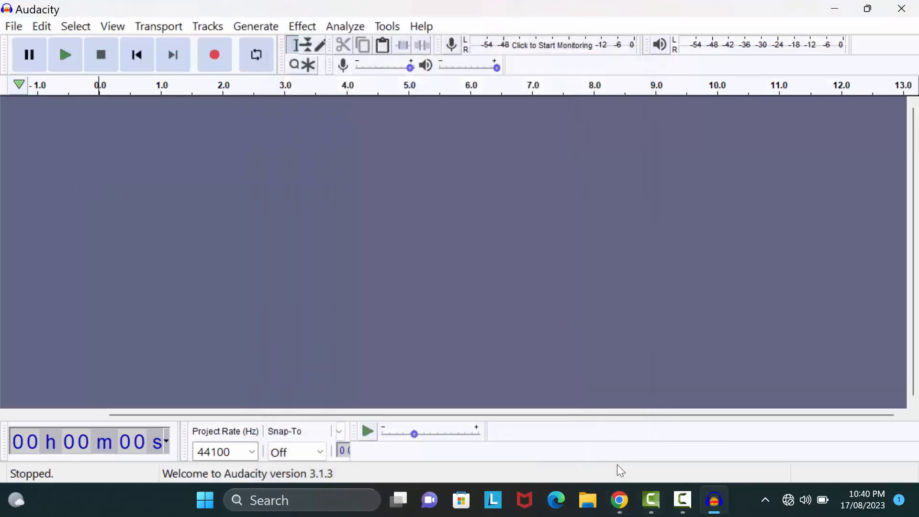
pyautogui.moveTo(202, 104)
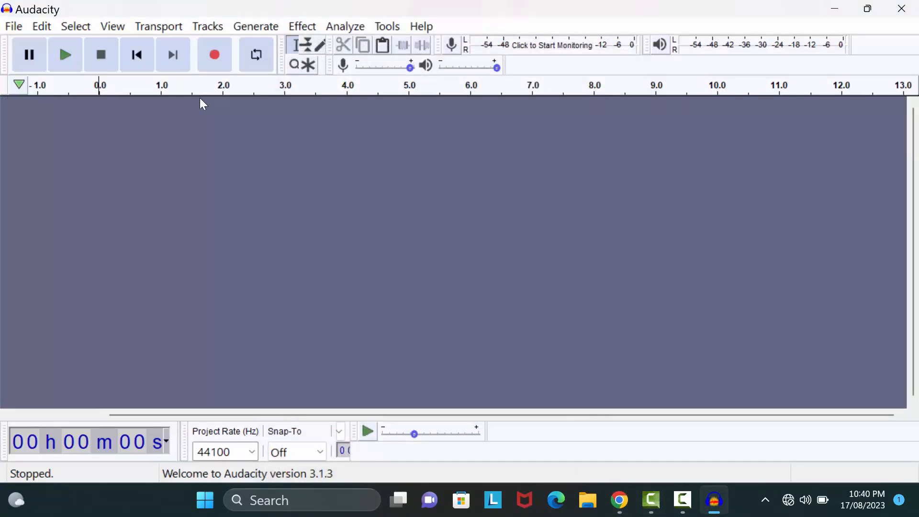
pyautogui.moveTo(213, 55)
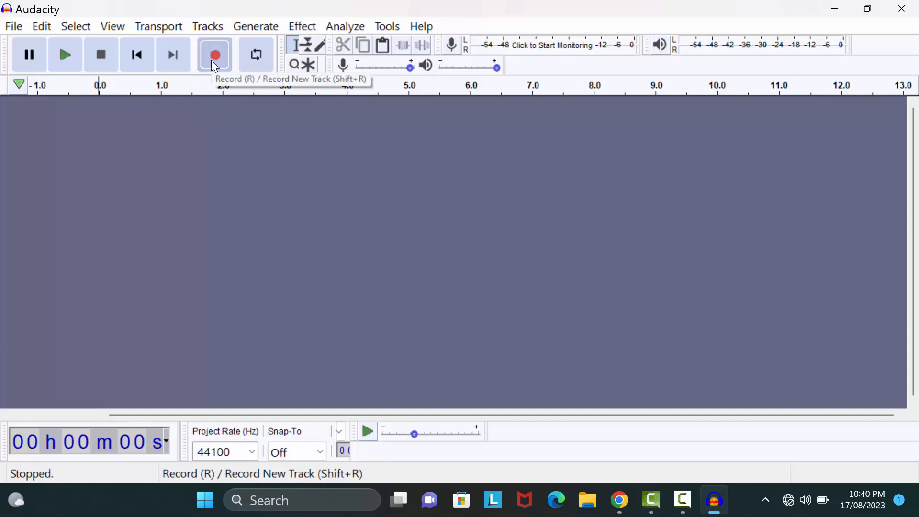
pyautogui.click(213, 55)
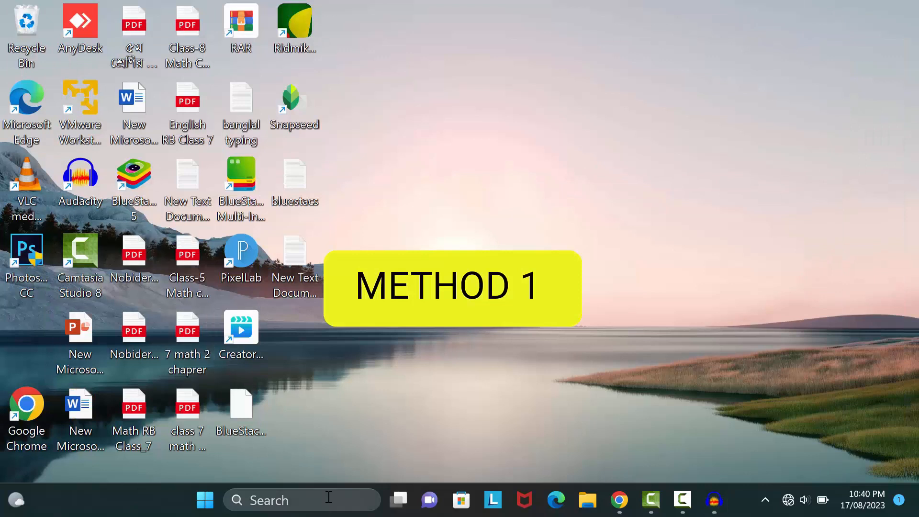
# Step: Search Windows for 'add or remove programs'
pyautogui.click(302, 499)
pyautogui.write('add or remove progr')
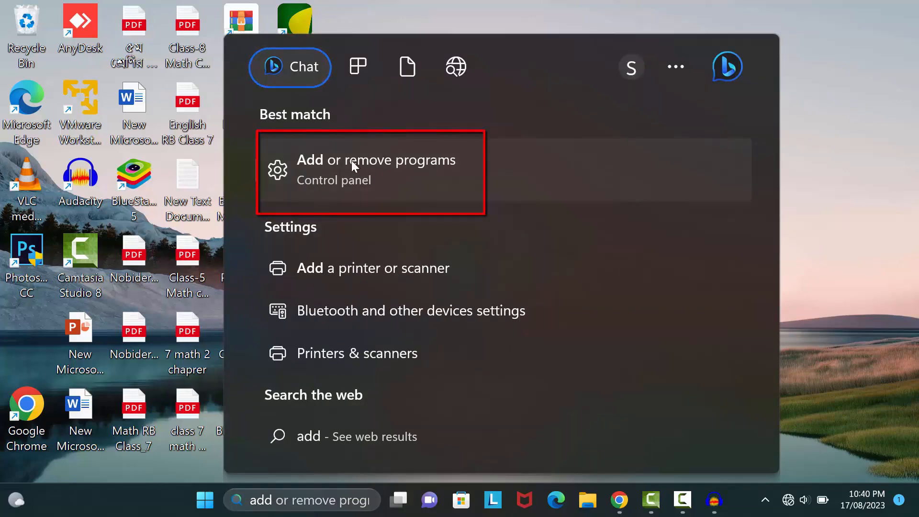
# Step: From Installed apps, uninstall Audacity 3.1.3 and confirm complete removal
pyautogui.click(375, 170)
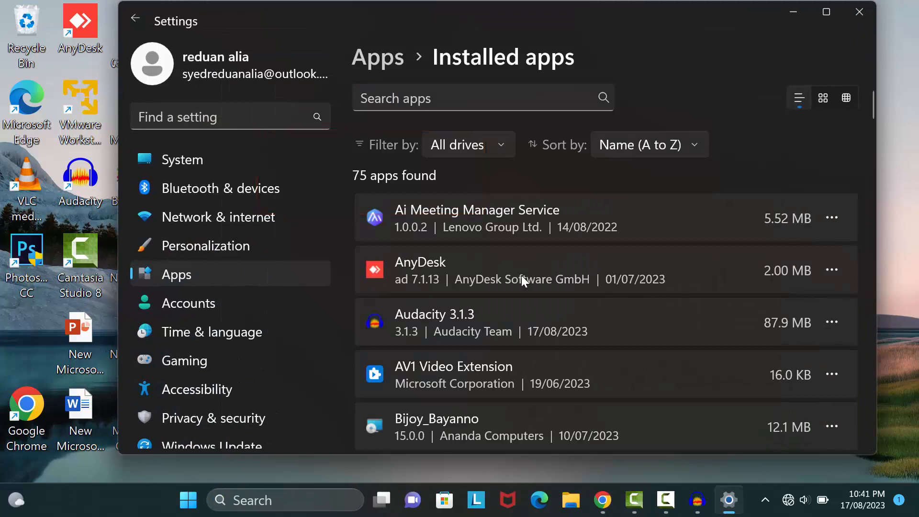
pyautogui.moveTo(525, 331)
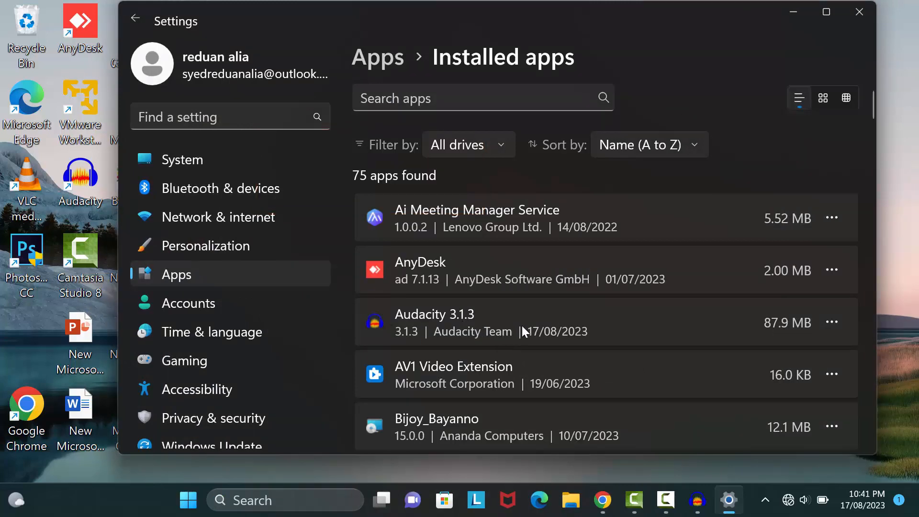
pyautogui.moveTo(803, 327)
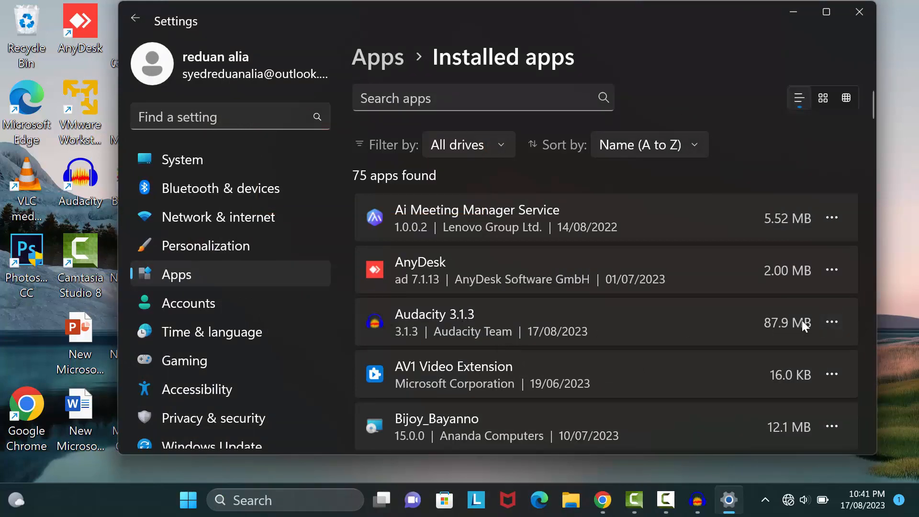
pyautogui.click(831, 321)
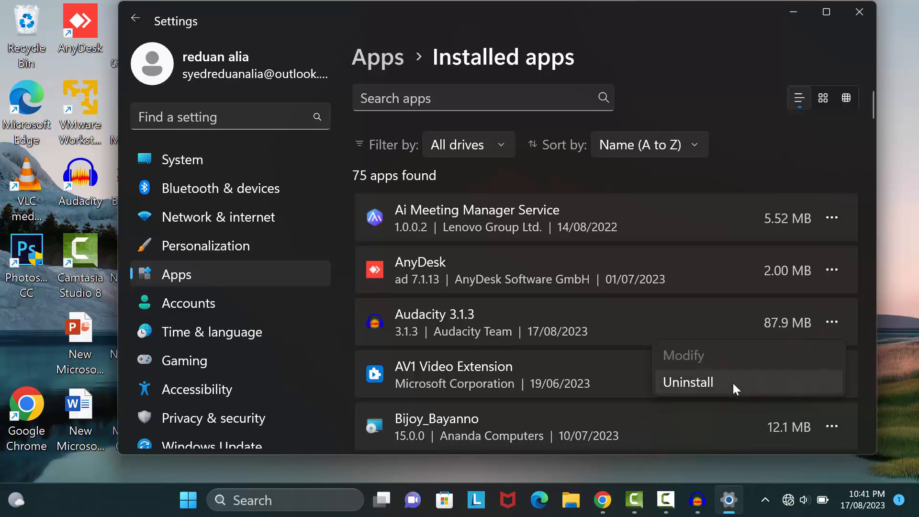
pyautogui.click(689, 382)
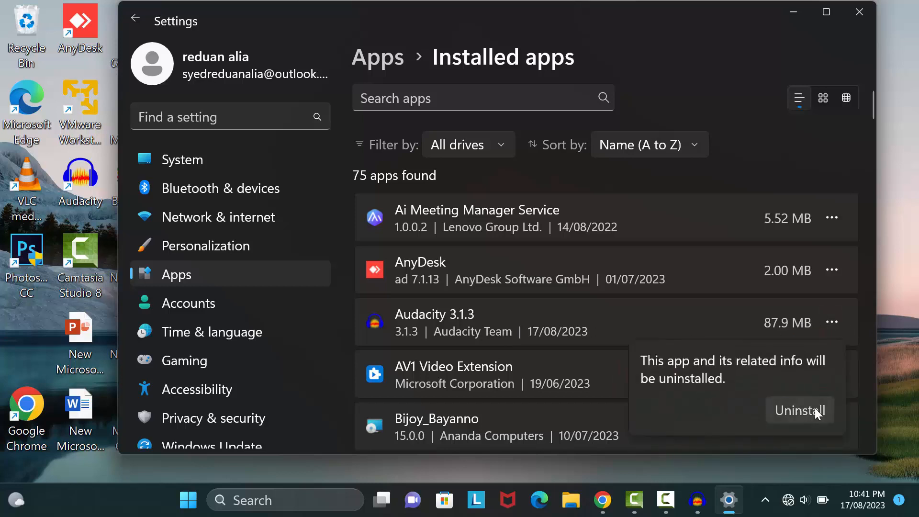
pyautogui.click(798, 411)
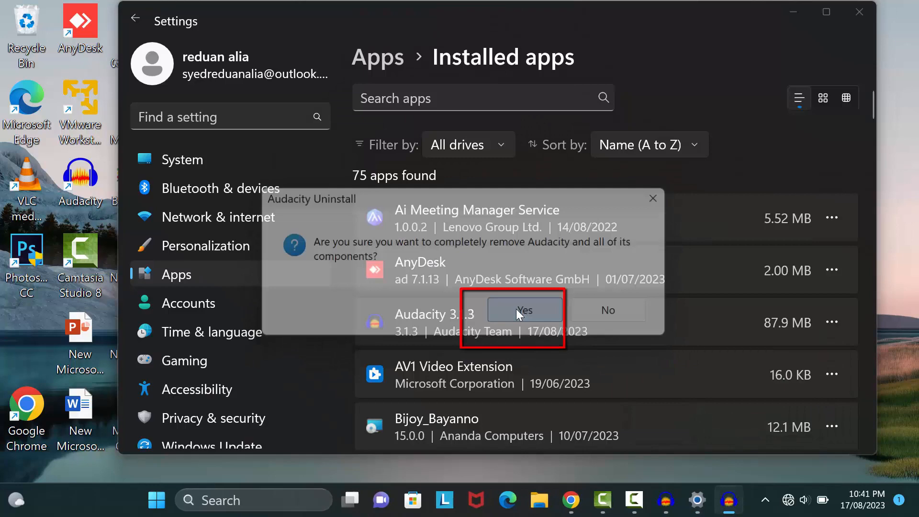
pyautogui.click(524, 309)
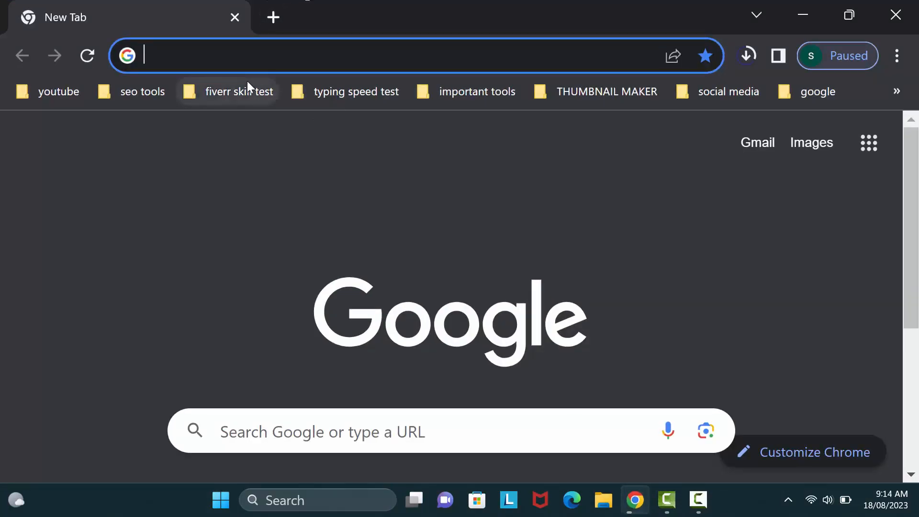
# Step: Search Google for 'audacity', reach the Windows download page and run the downloaded installer
pyautogui.write('audacity&oq=audacity&aqs=chrome.0.69i59l...')
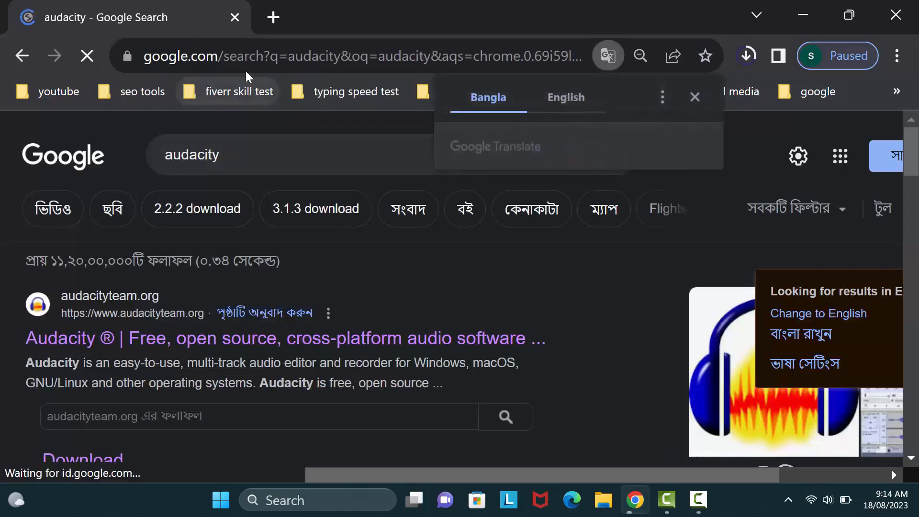
pyautogui.moveTo(133, 344)
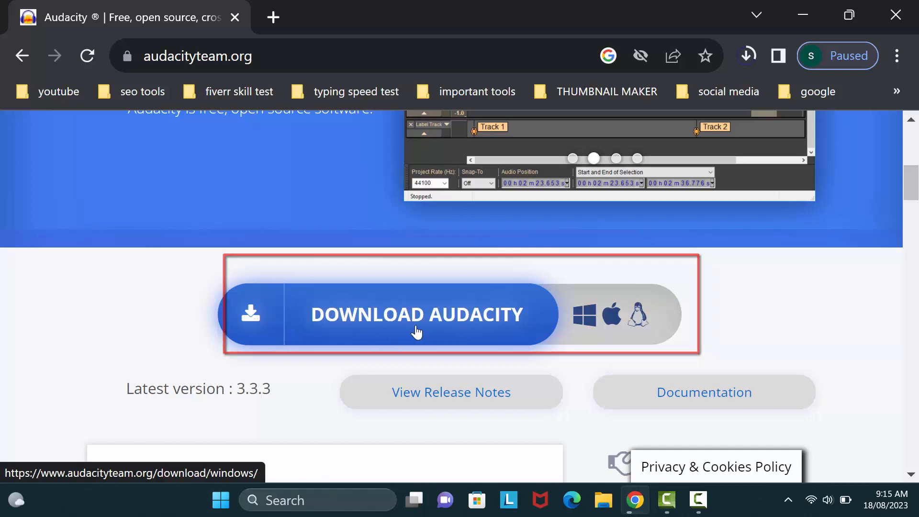
pyautogui.click(417, 315)
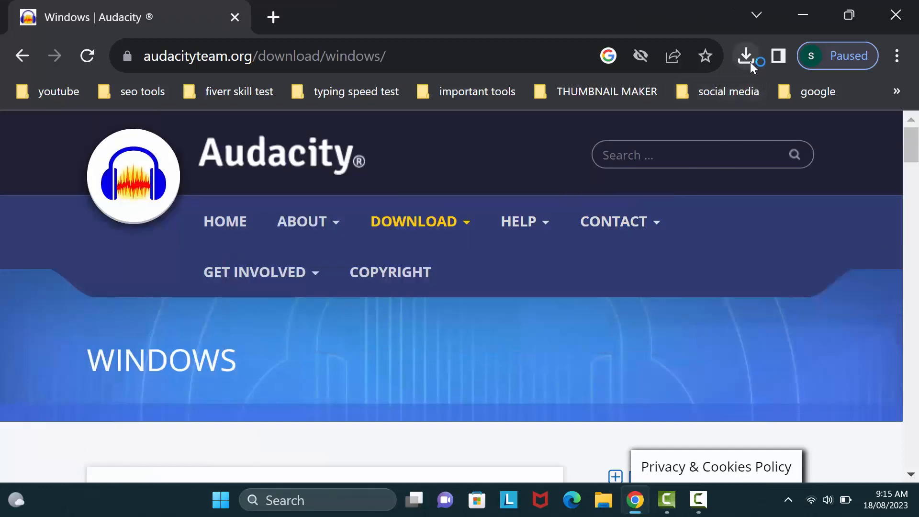
pyautogui.click(745, 55)
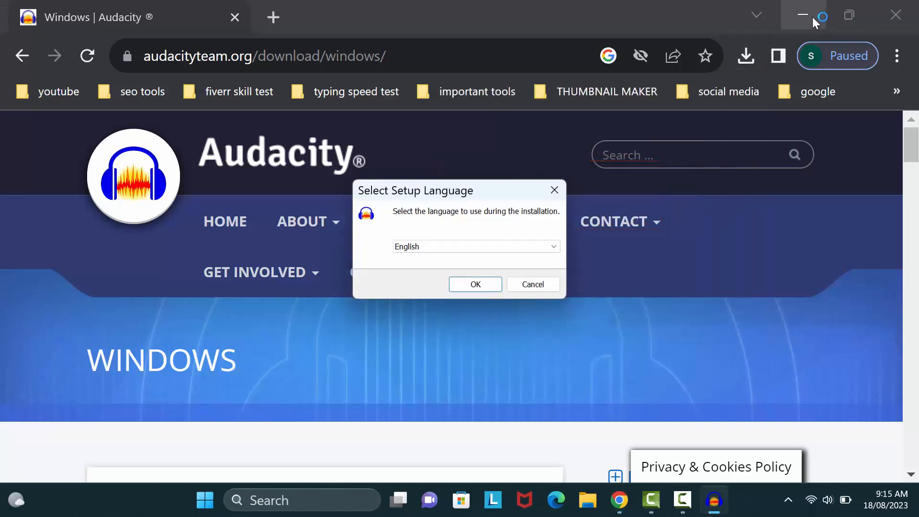
# Step: Start Audacity Setup in English and accept the default Program Files install folder
pyautogui.click(802, 14)
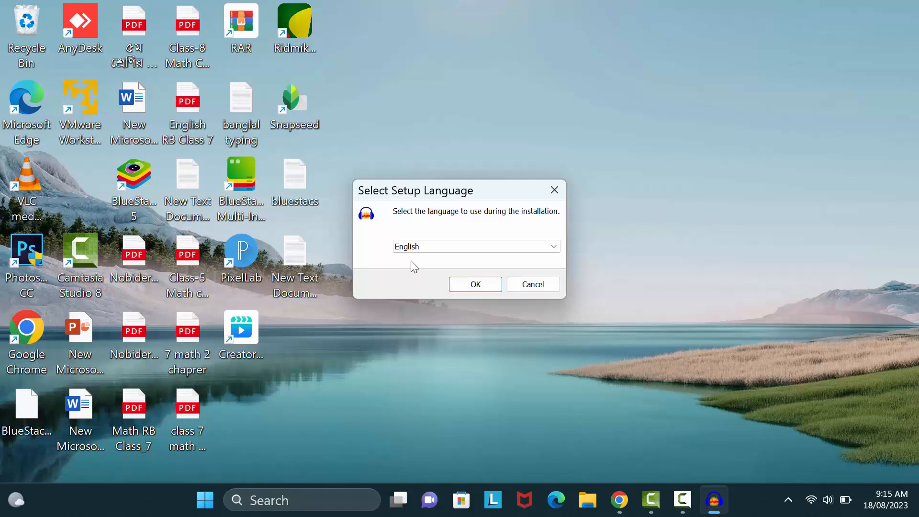
pyautogui.click(475, 285)
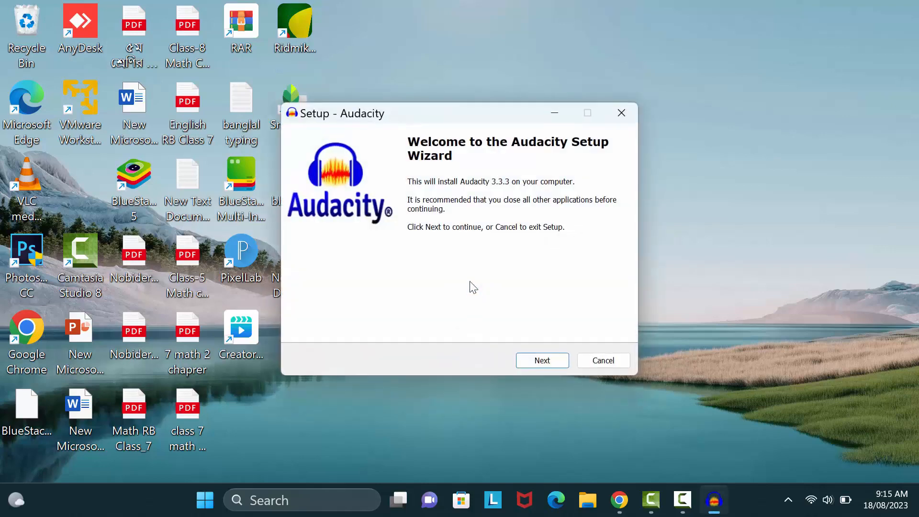
pyautogui.click(541, 360)
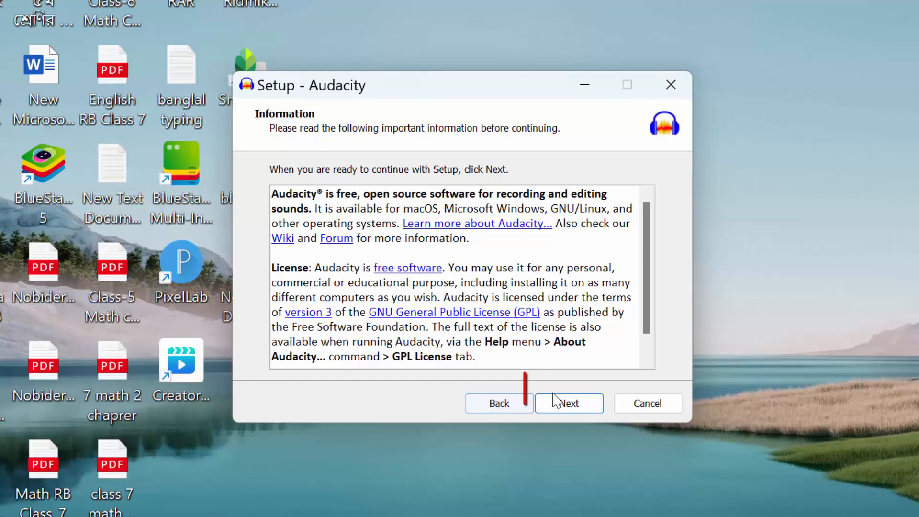
pyautogui.click(568, 403)
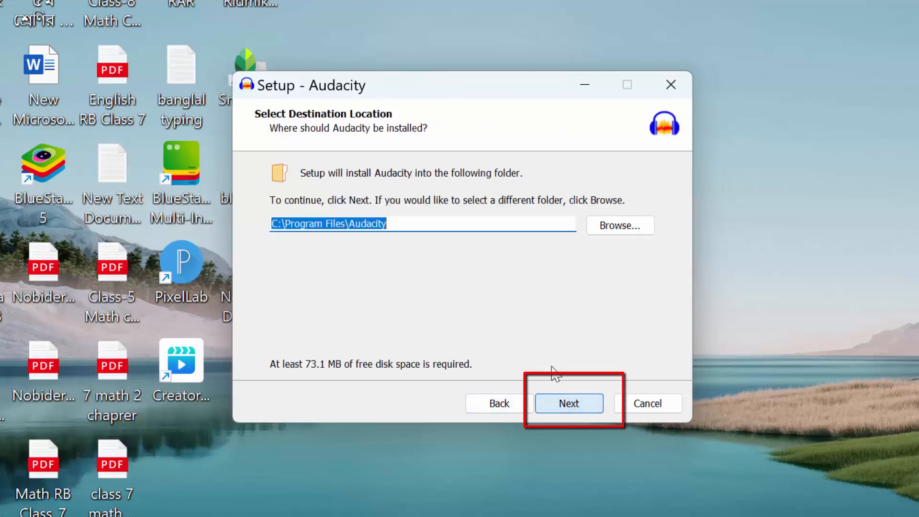
pyautogui.click(568, 403)
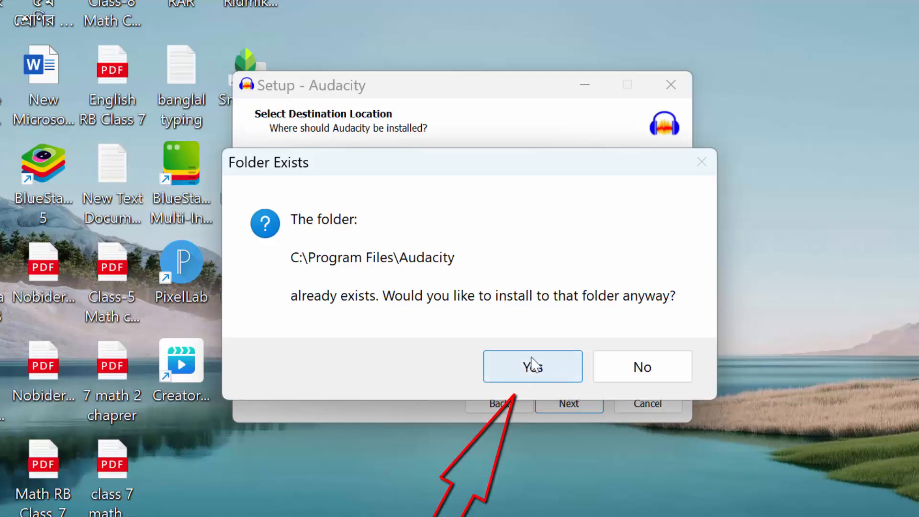
# Step: Install into the existing folder with a desktop shortcut, then finish and launch Audacity
pyautogui.click(532, 366)
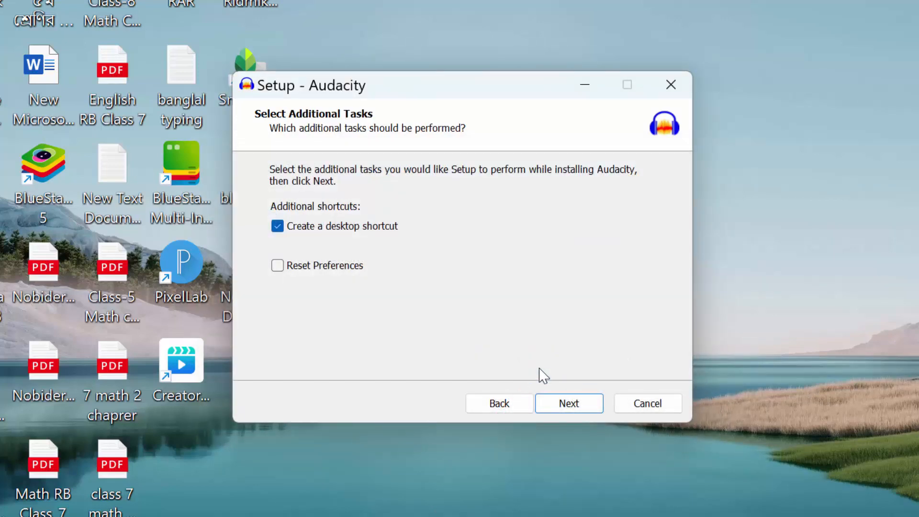
pyautogui.click(568, 403)
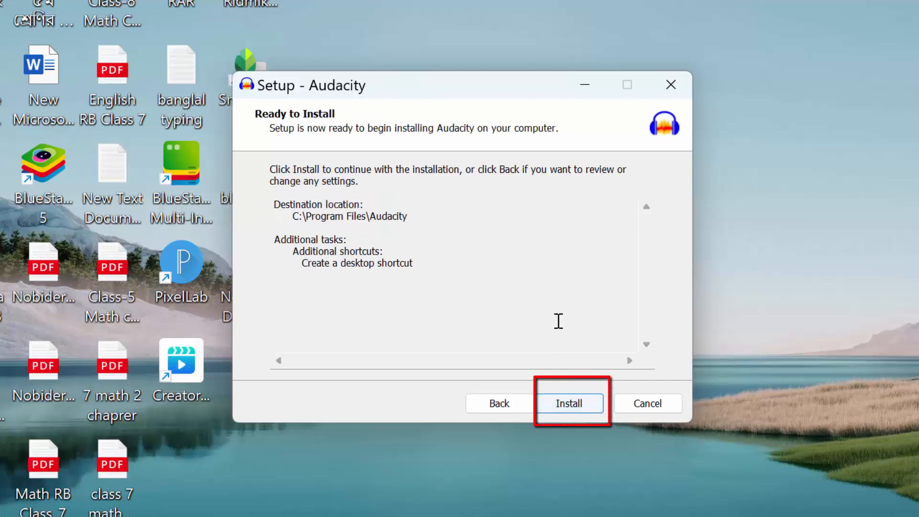
pyautogui.click(568, 403)
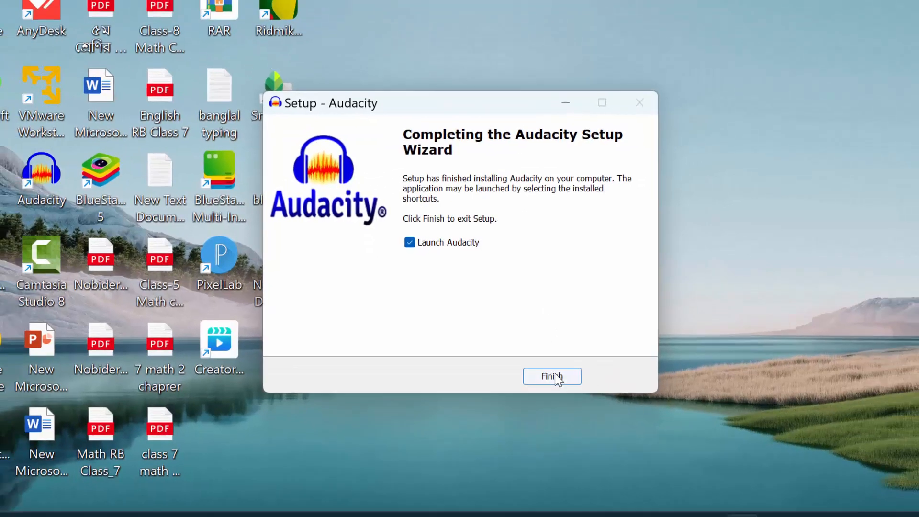
pyautogui.click(551, 376)
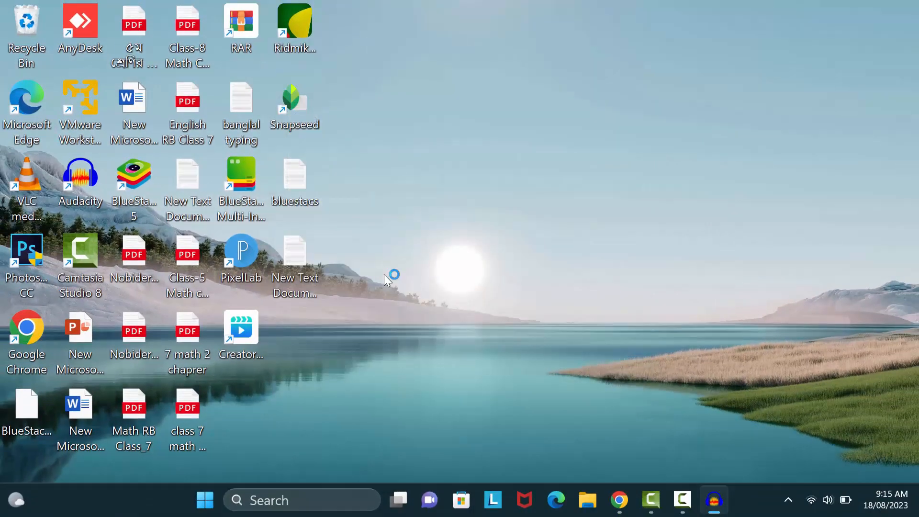
# Step: Launch the reinstalled Audacity, which still shows the -9999 recording device error
pyautogui.doubleClick(79, 179)
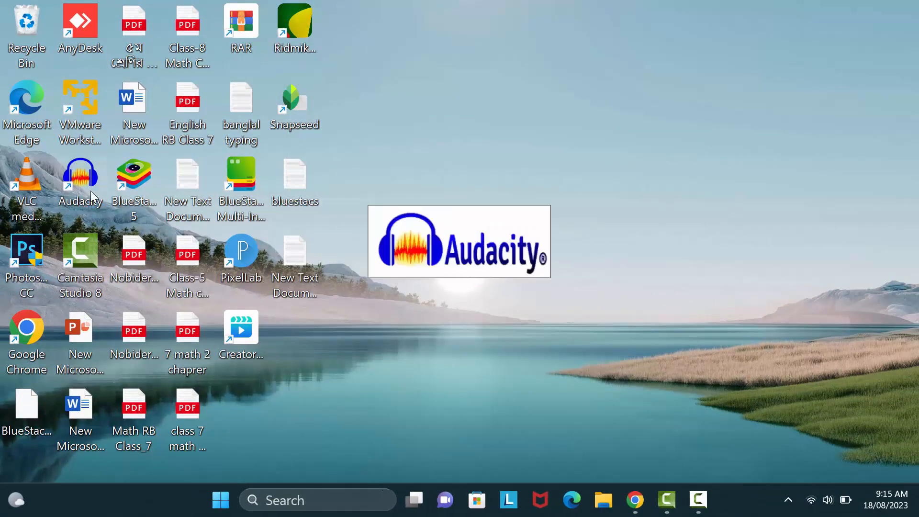
pyautogui.doubleClick(80, 176)
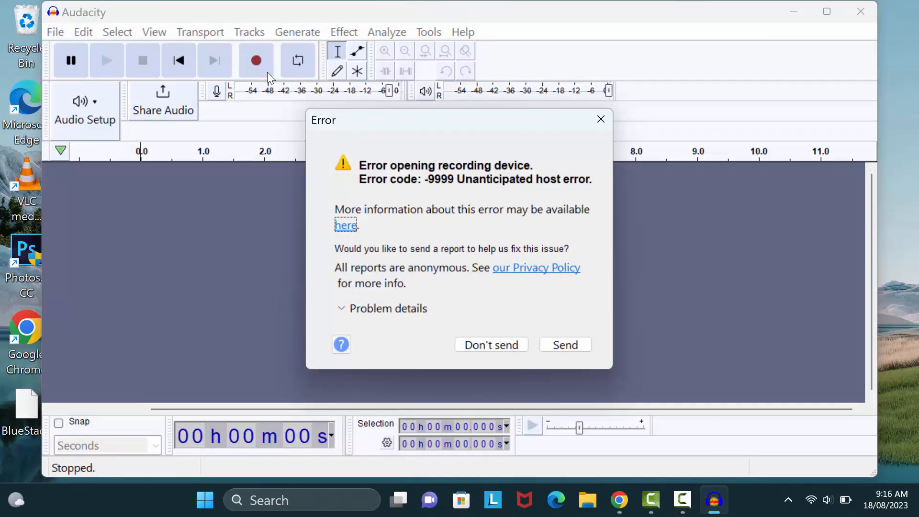
pyautogui.click(205, 499)
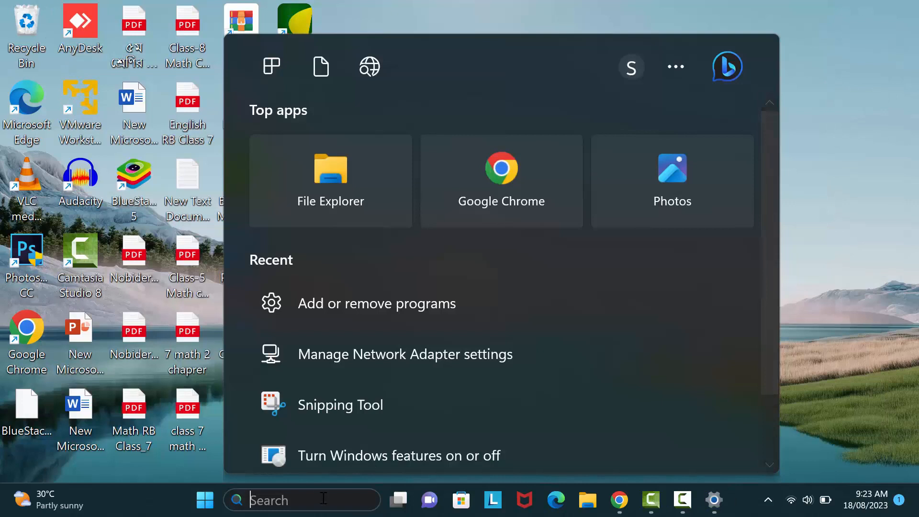
# Step: Search Windows for 'services' to open the Services console
pyautogui.write('s')
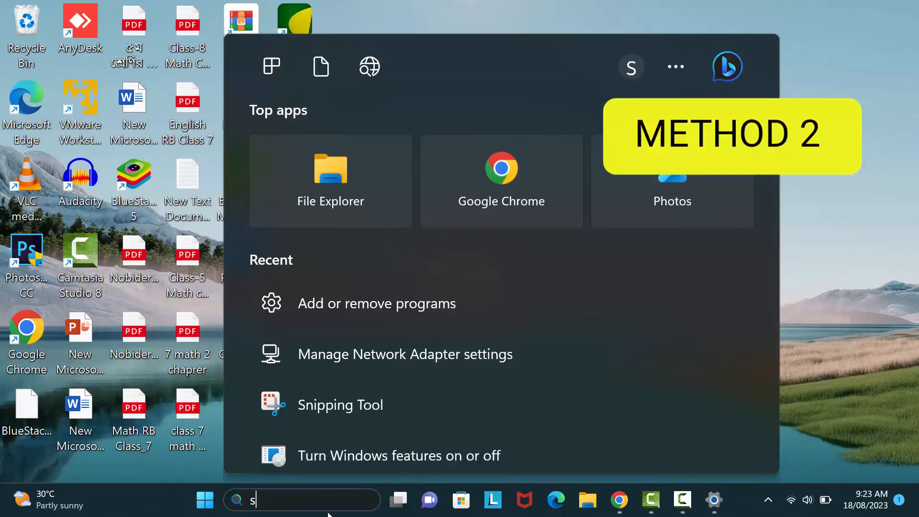
pyautogui.write('ervices')
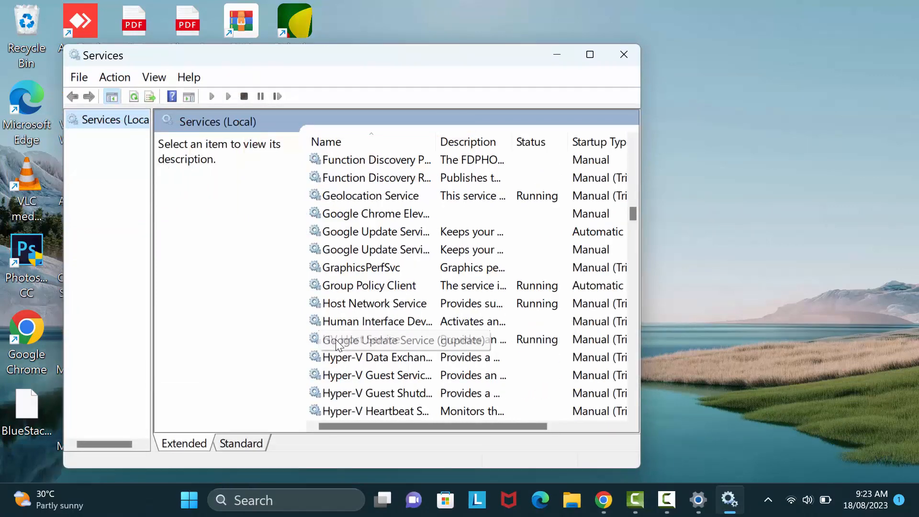
# Step: Locate and select the Windows Audio service to show its Stop and Restart actions
pyautogui.scroll(-3)
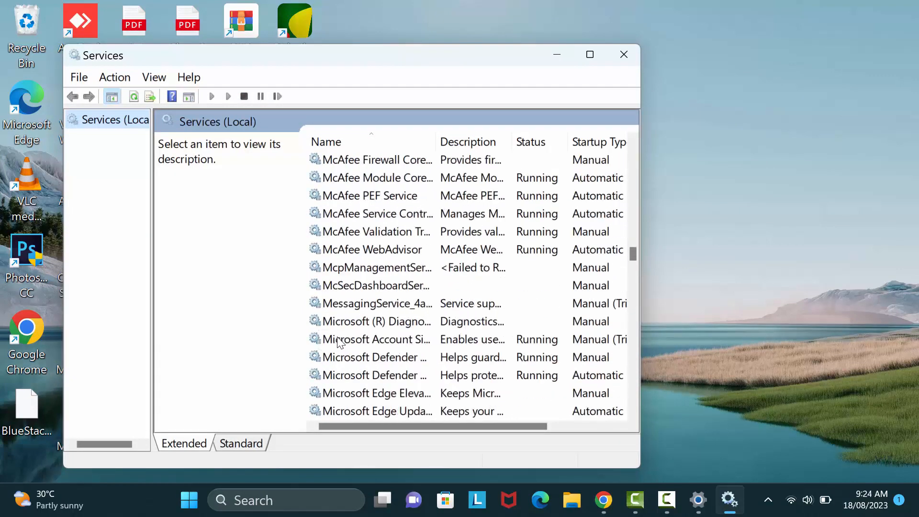
pyautogui.scroll(-3)
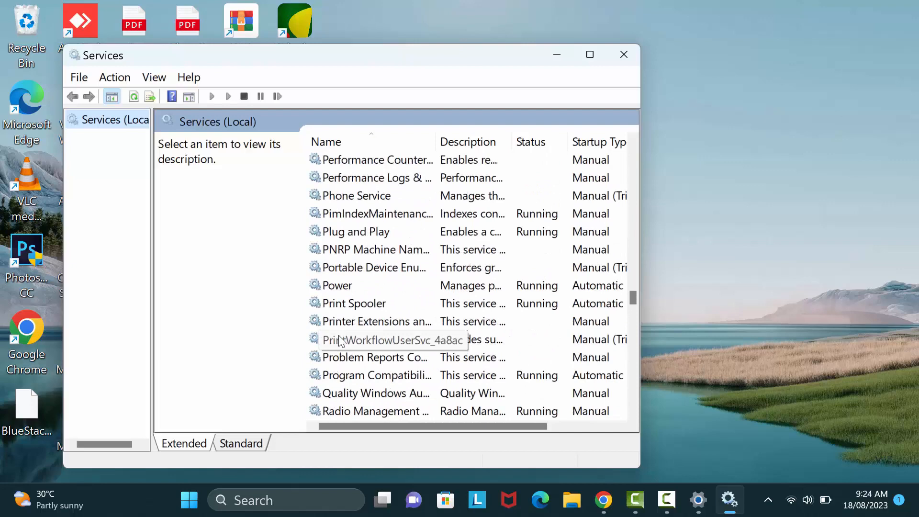
pyautogui.scroll(-3)
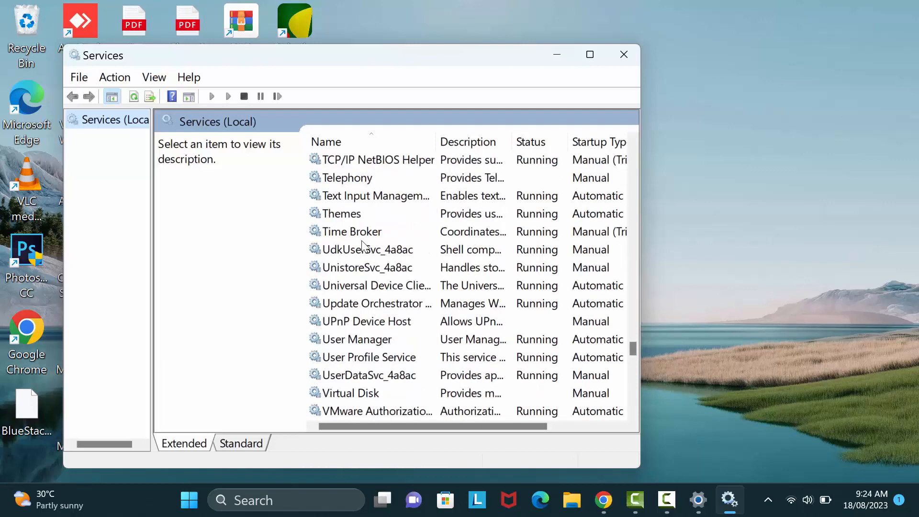
pyautogui.scroll(-3)
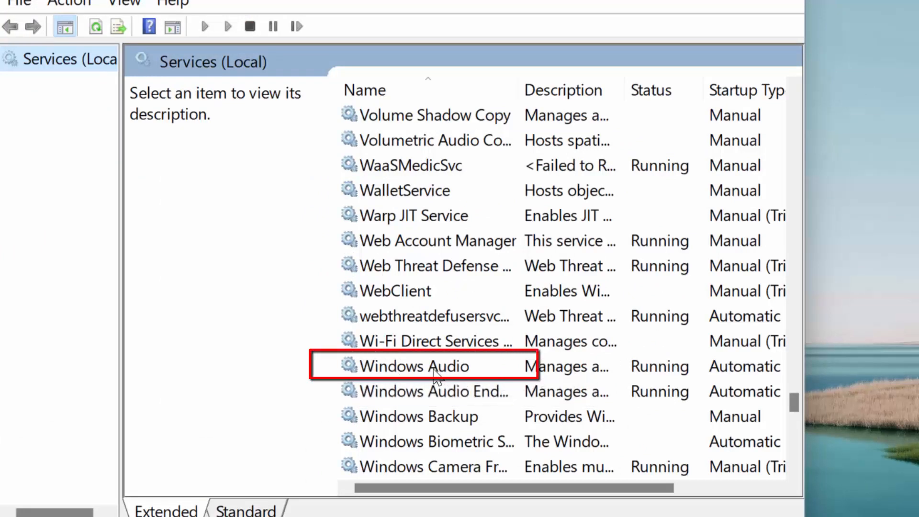
pyautogui.doubleClick(414, 366)
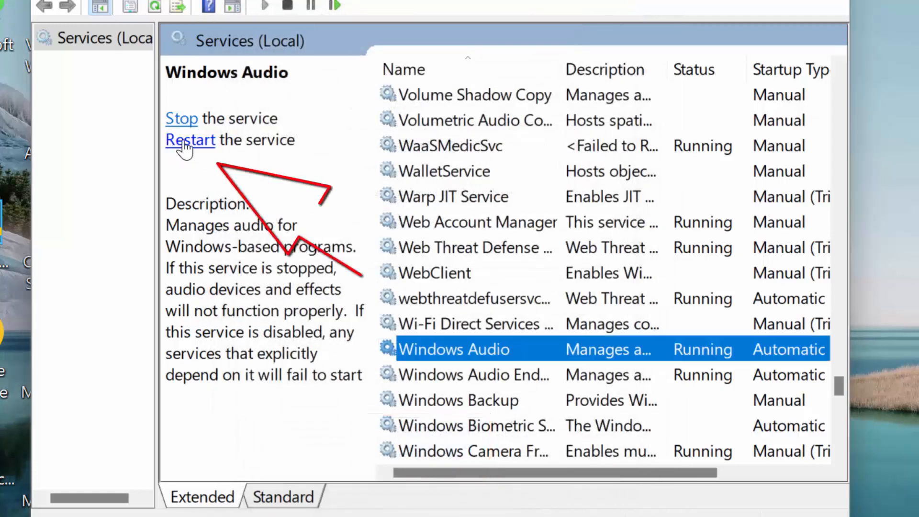
# Step: Restart the Windows Audio service and dismiss the Service Control progress window
pyautogui.click(190, 140)
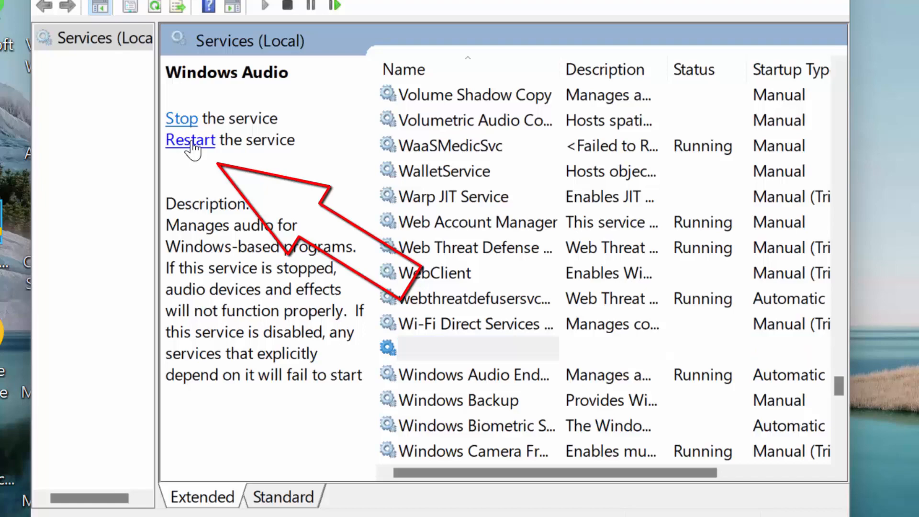
pyautogui.click(189, 140)
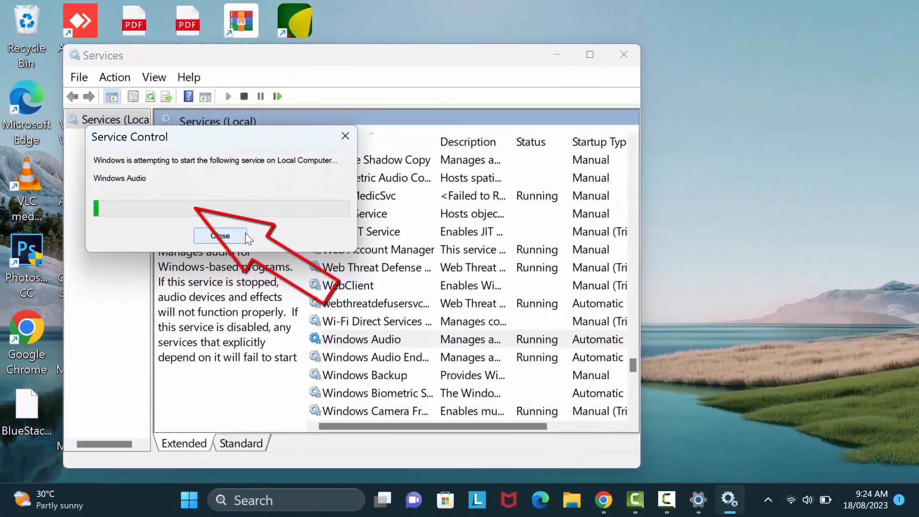
pyautogui.click(220, 235)
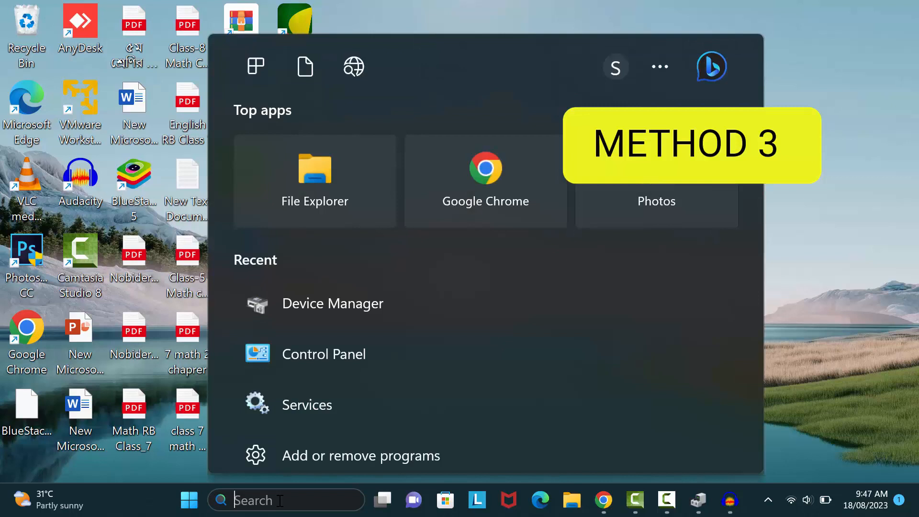
# Step: Open Control Panel and reach the Sound dialog via Hardware and Sound
pyautogui.write('control Panel')
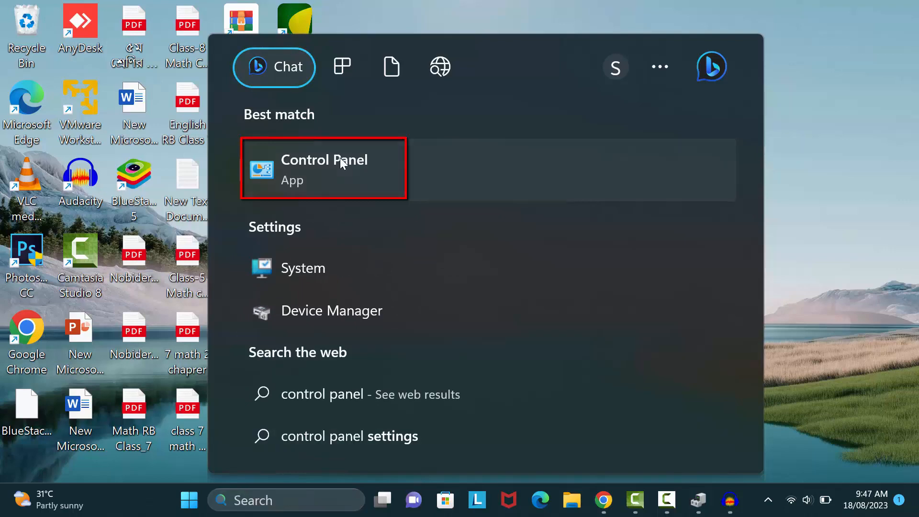
pyautogui.click(323, 168)
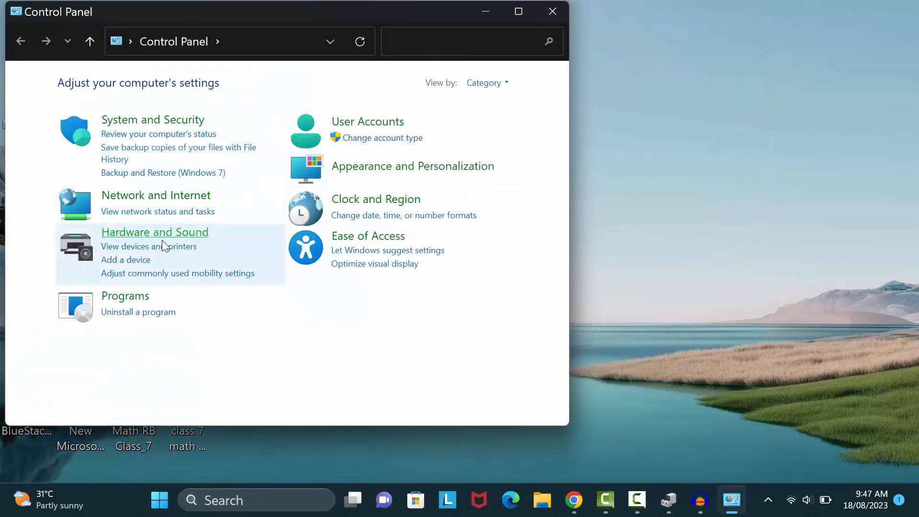
pyautogui.moveTo(154, 232)
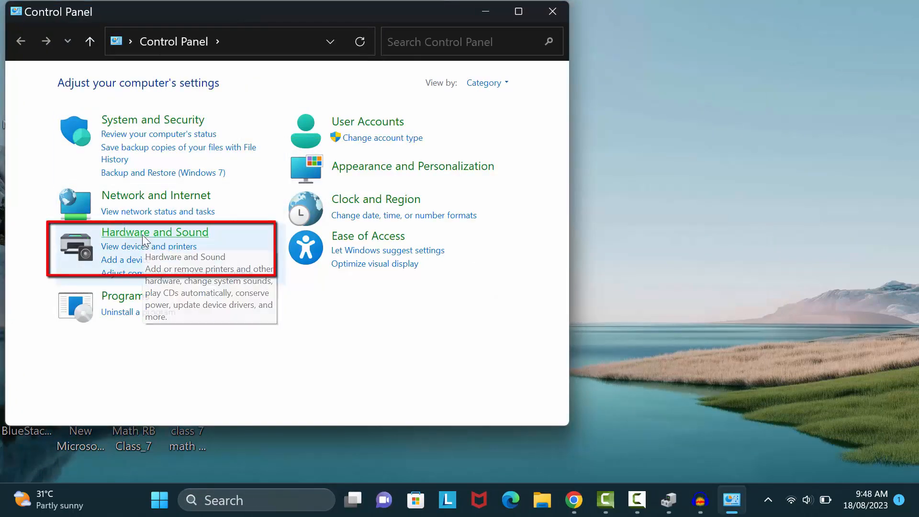
pyautogui.click(155, 232)
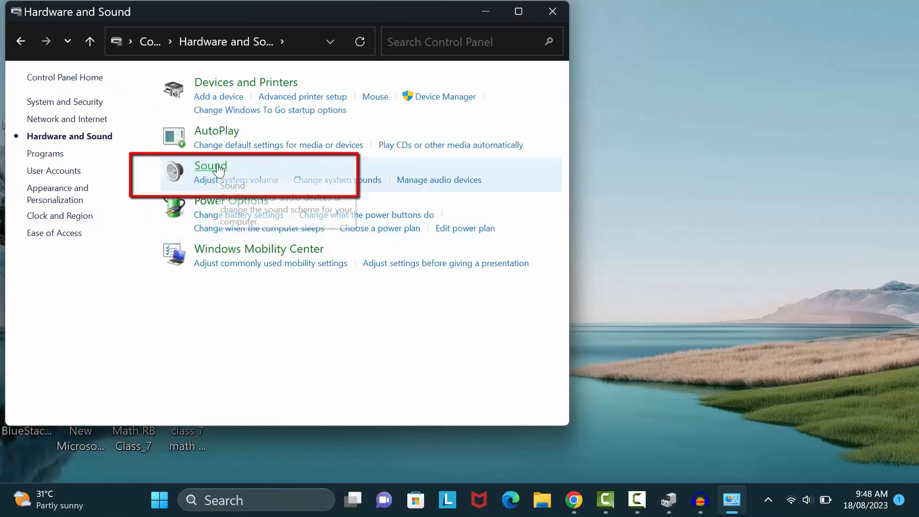
pyautogui.click(210, 165)
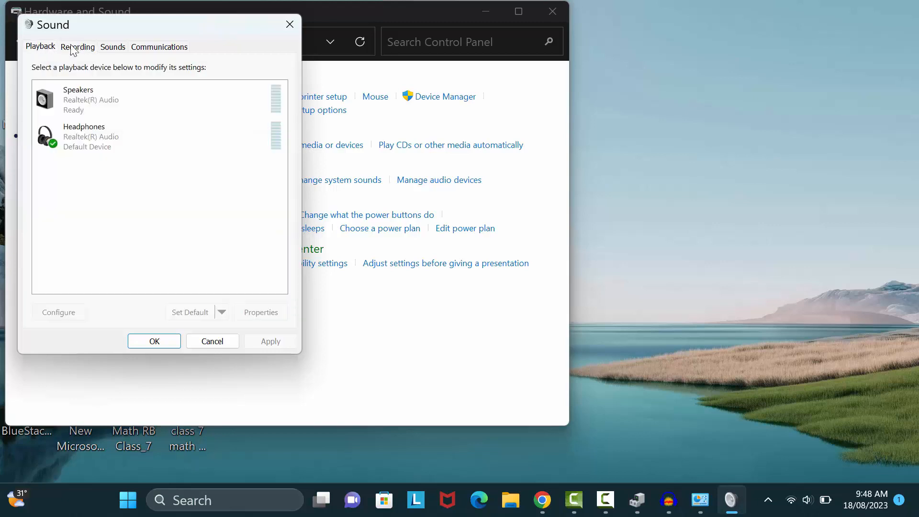
# Step: Disable and re-enable Stereo Mix in the Recording tab, then select External Microphone's properties
pyautogui.click(77, 46)
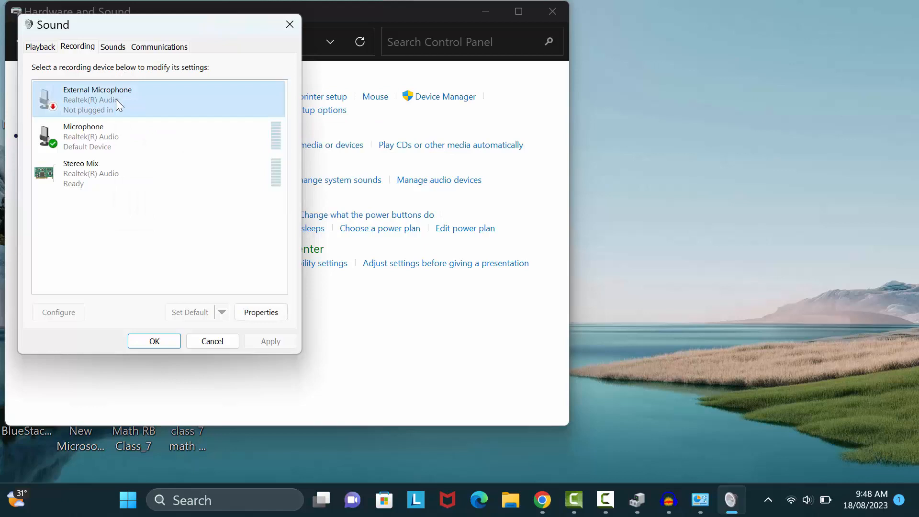
pyautogui.rightClick(80, 173)
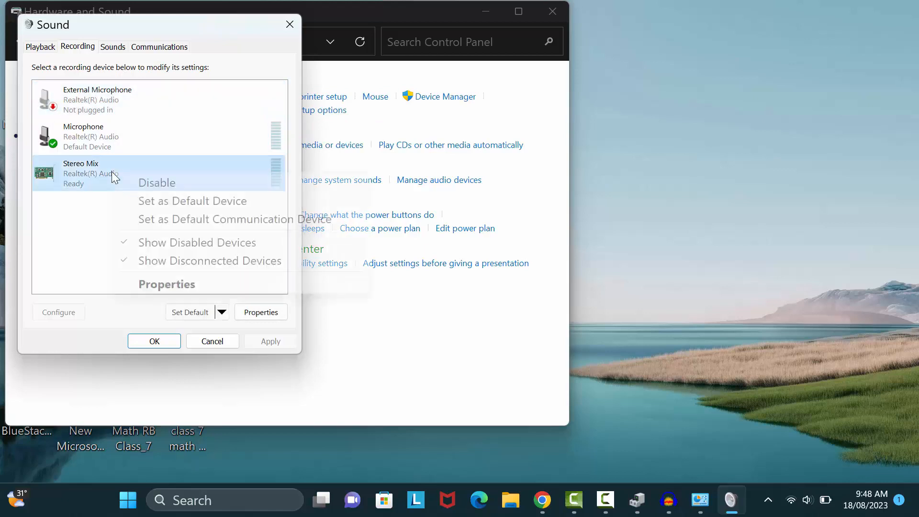
pyautogui.click(156, 182)
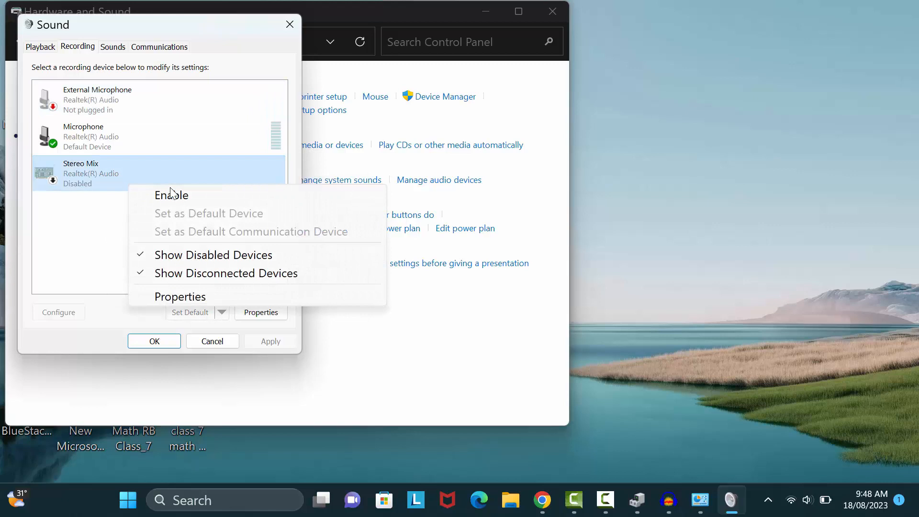
pyautogui.click(171, 195)
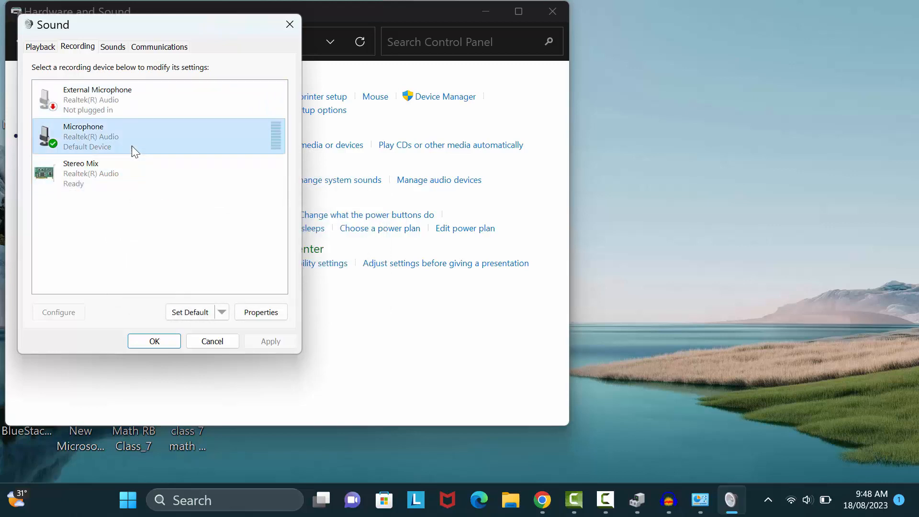
pyautogui.click(260, 312)
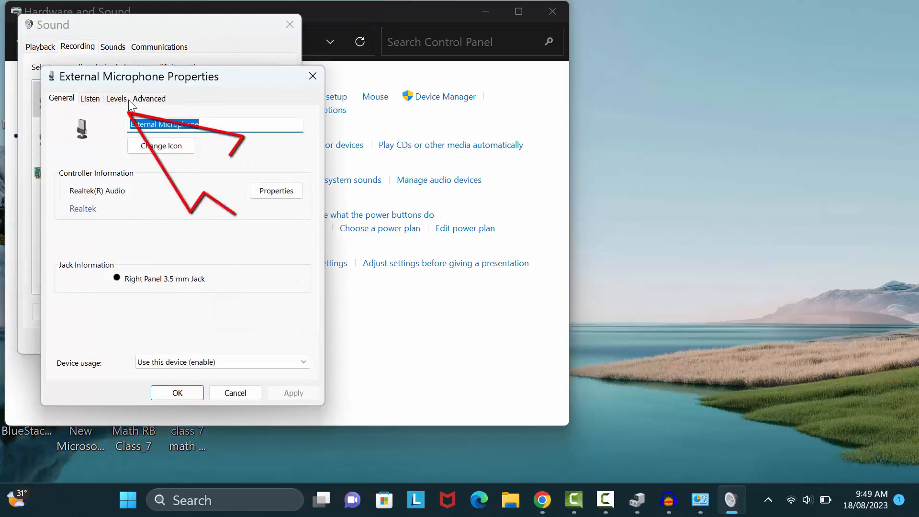
# Step: Set External Microphone's level to 42, make it the default recording device, and close Sound settings
pyautogui.click(116, 97)
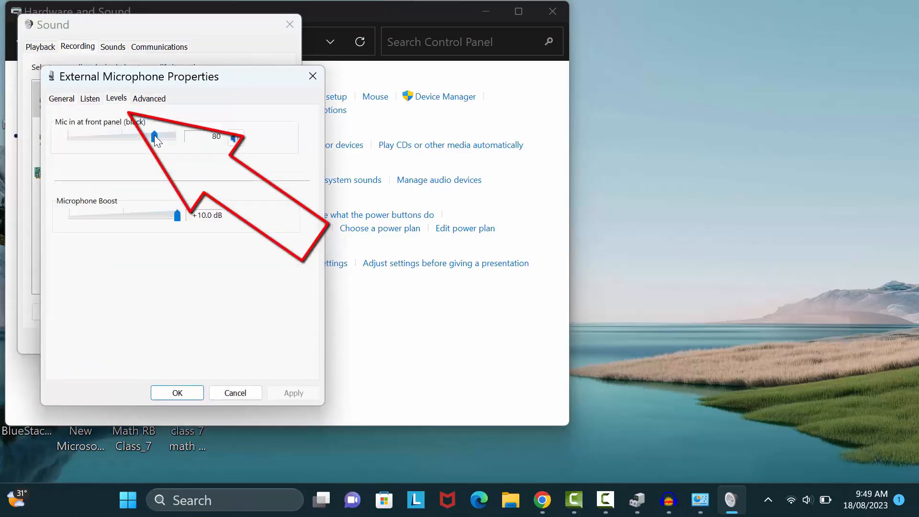
pyautogui.moveTo(157, 136); pyautogui.dragTo(115, 136)
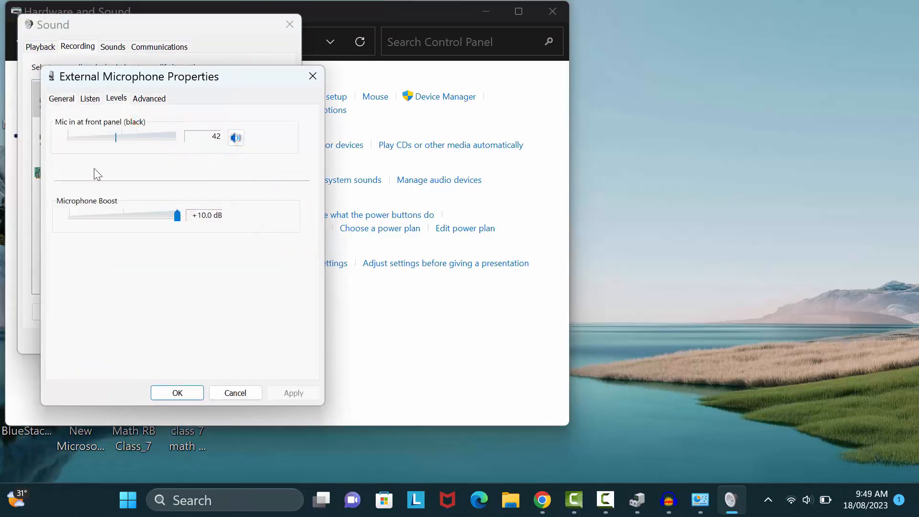
pyautogui.click(176, 393)
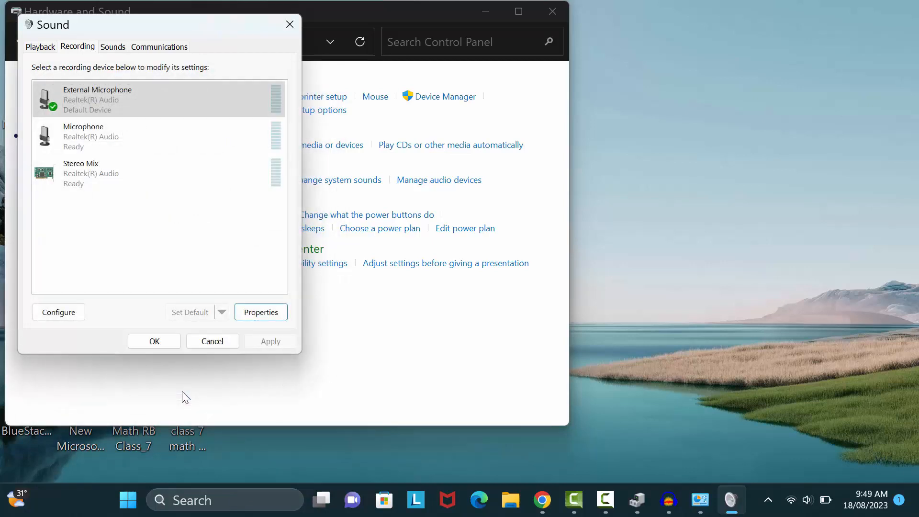
pyautogui.moveTo(154, 341)
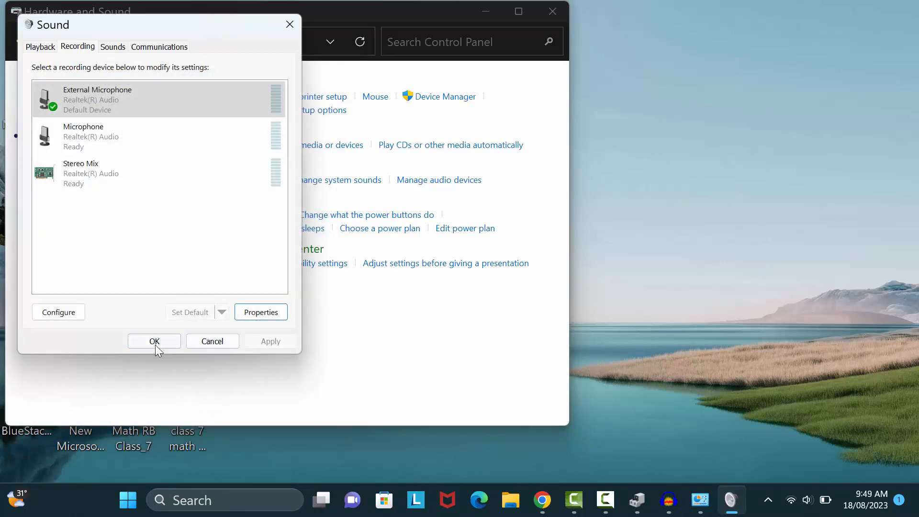
pyautogui.click(155, 341)
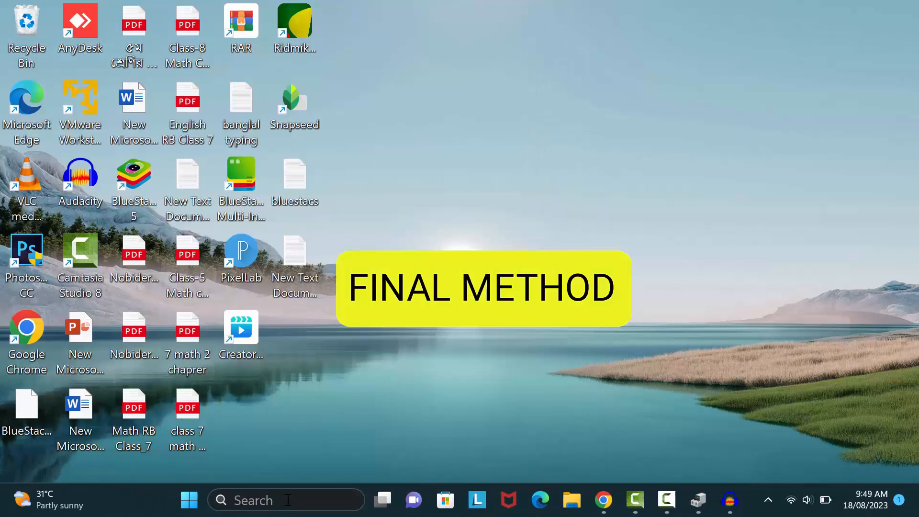
# Step: Launch Device Manager from taskbar search and bring up the External Microphone device's actions
pyautogui.click(189, 499)
pyautogui.write('device manag')
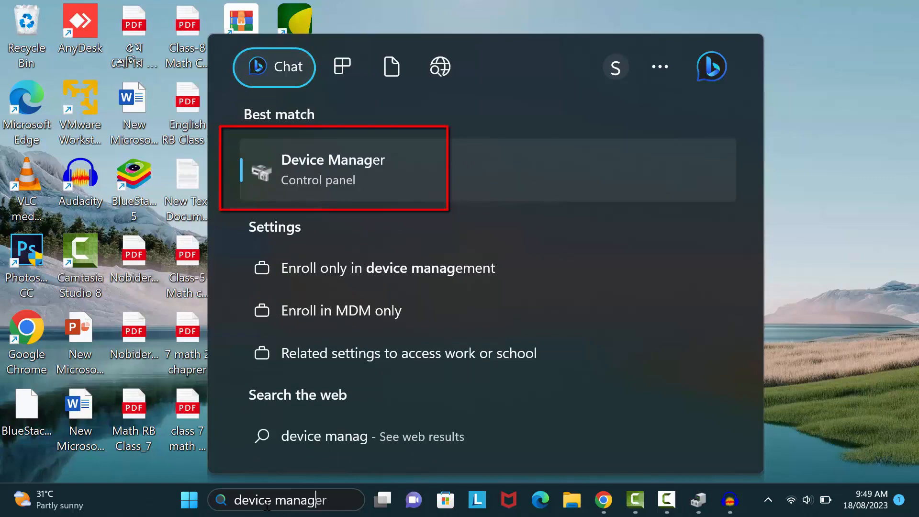
pyautogui.click(332, 168)
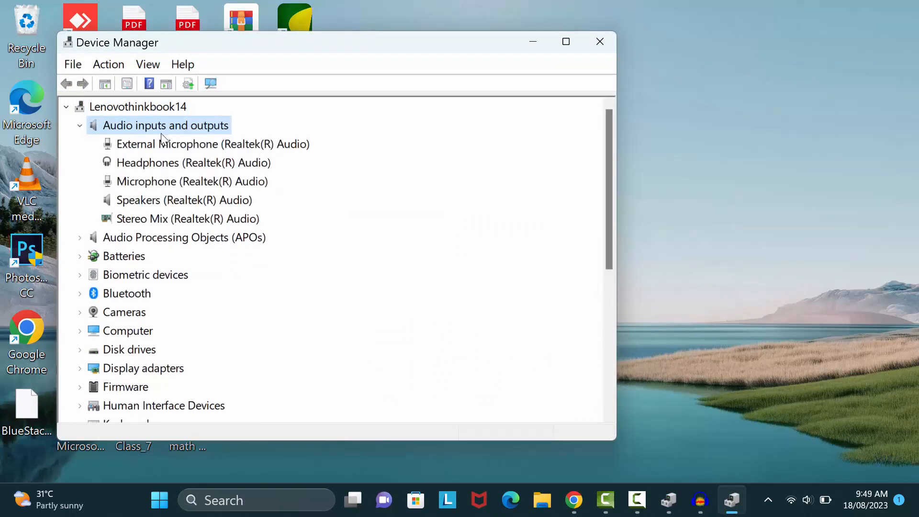
pyautogui.rightClick(193, 144)
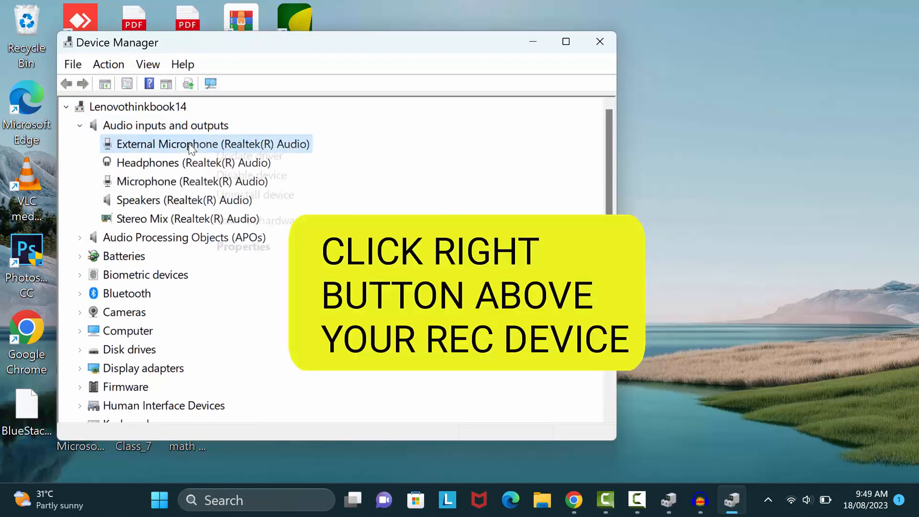
# Step: Install the Audio Endpoint driver for External Microphone from the drivers on this computer, then close Device Manager
pyautogui.click(241, 156)
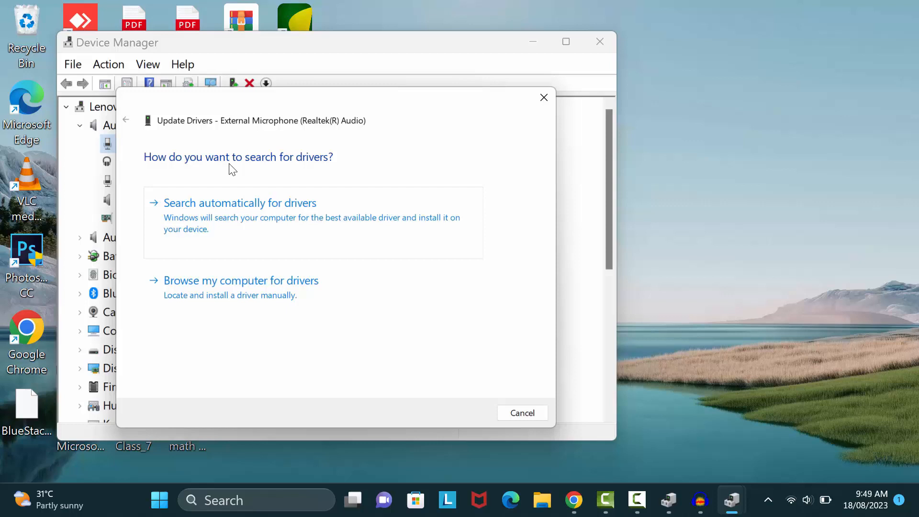
pyautogui.moveTo(221, 229)
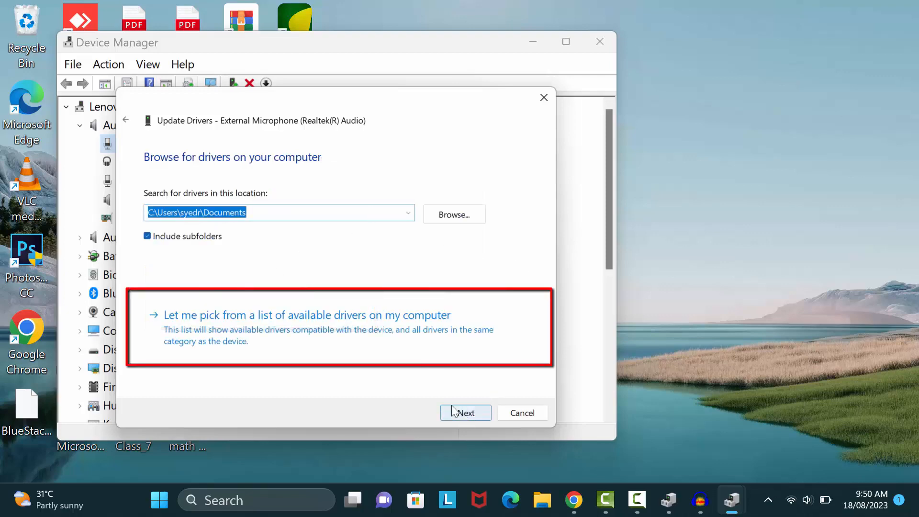
pyautogui.click(306, 315)
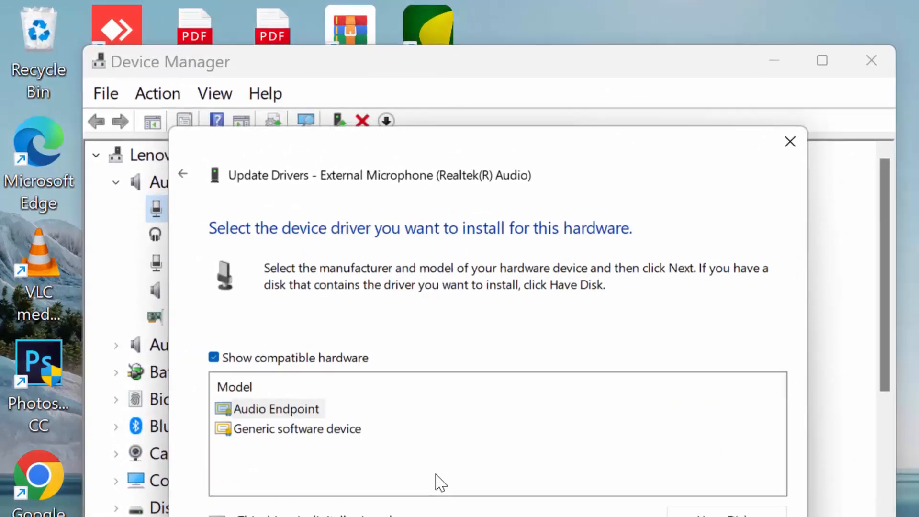
pyautogui.click(276, 409)
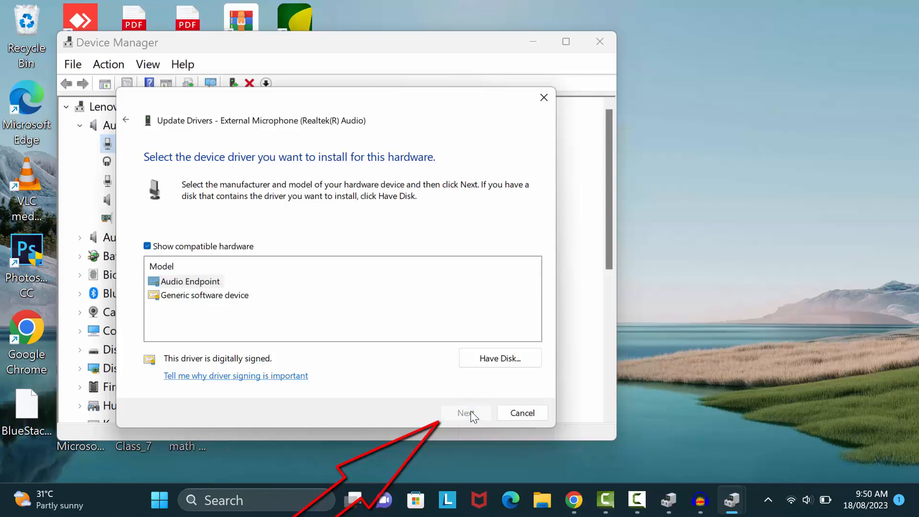
pyautogui.click(466, 413)
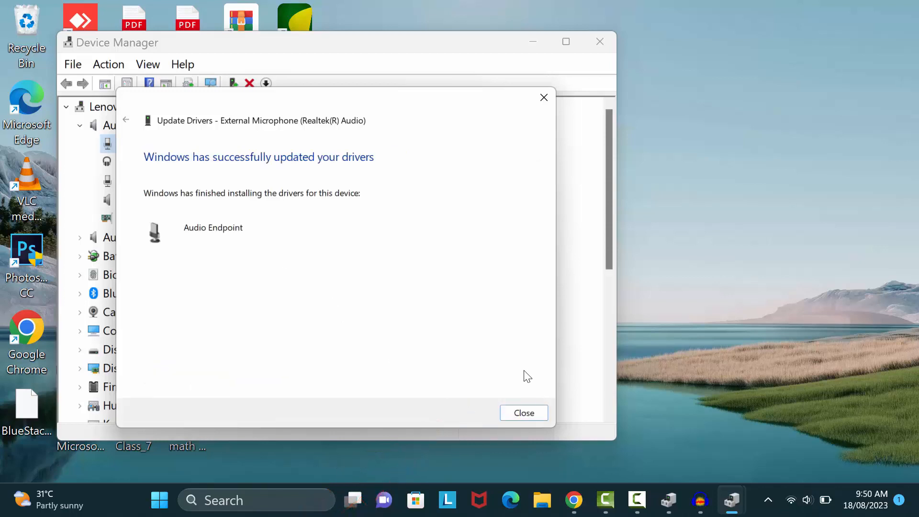
pyautogui.click(523, 413)
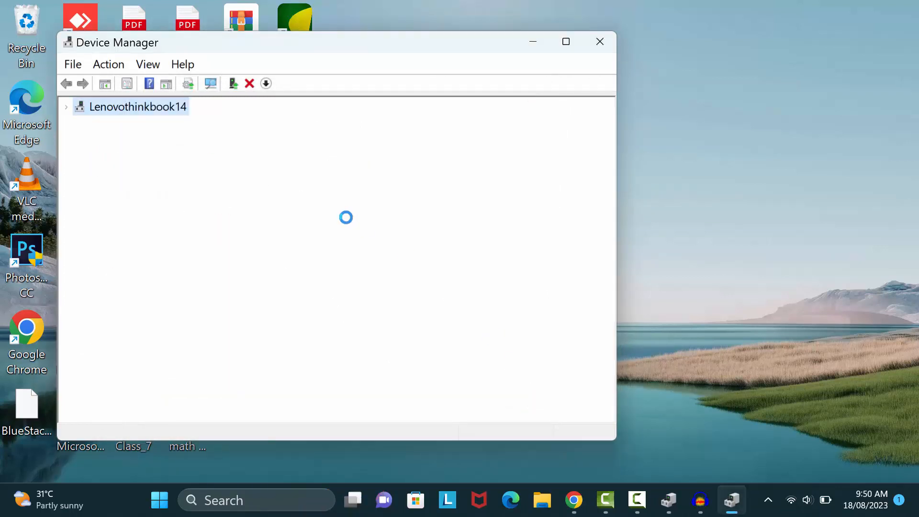
pyautogui.click(599, 41)
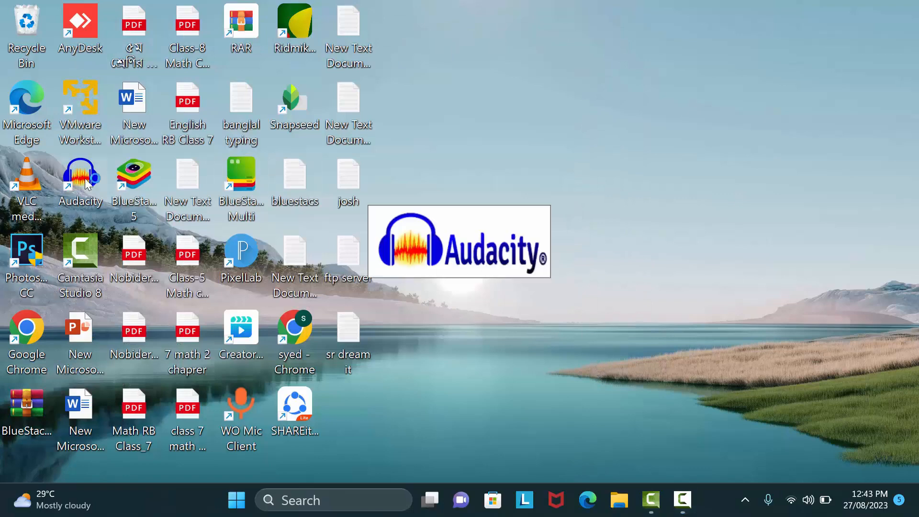
# Step: Launch Audacity, choose External Microphone (Realtek) as the recording device, and start recording
pyautogui.doubleClick(80, 176)
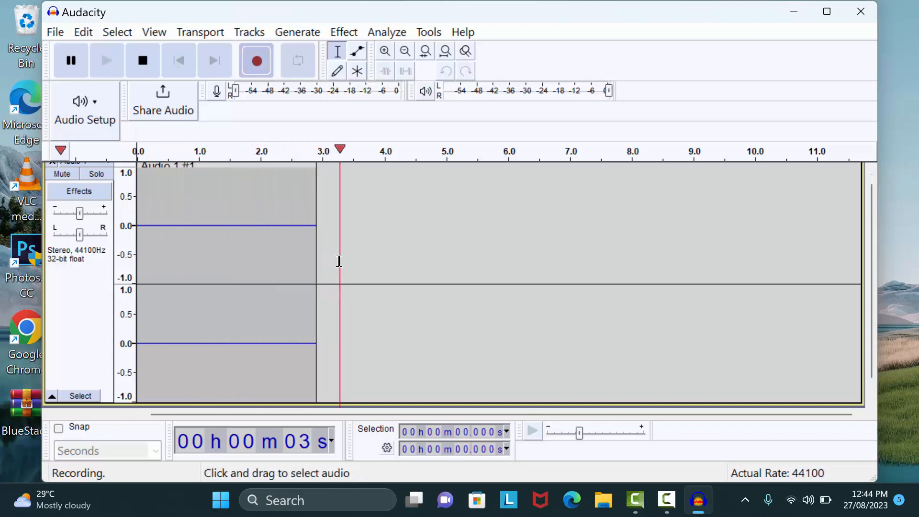
pyautogui.click(142, 60)
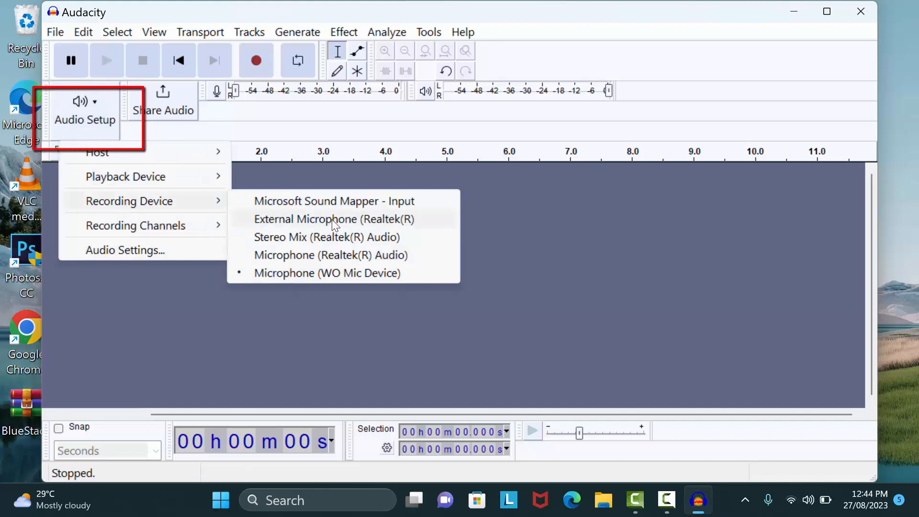
pyautogui.click(333, 218)
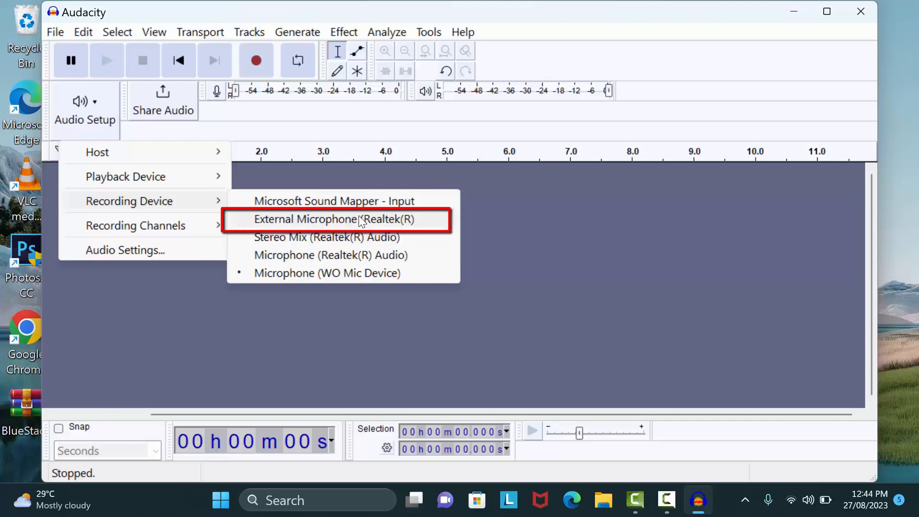
pyautogui.click(327, 218)
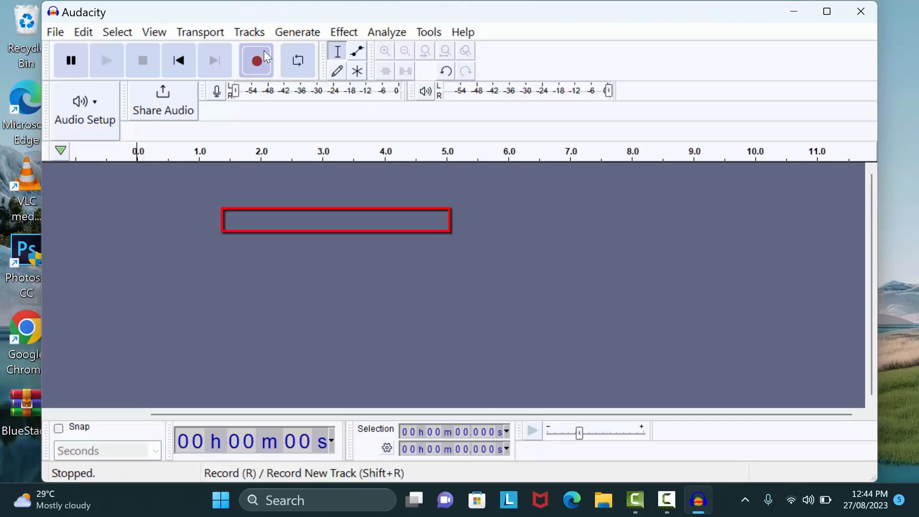
pyautogui.click(255, 60)
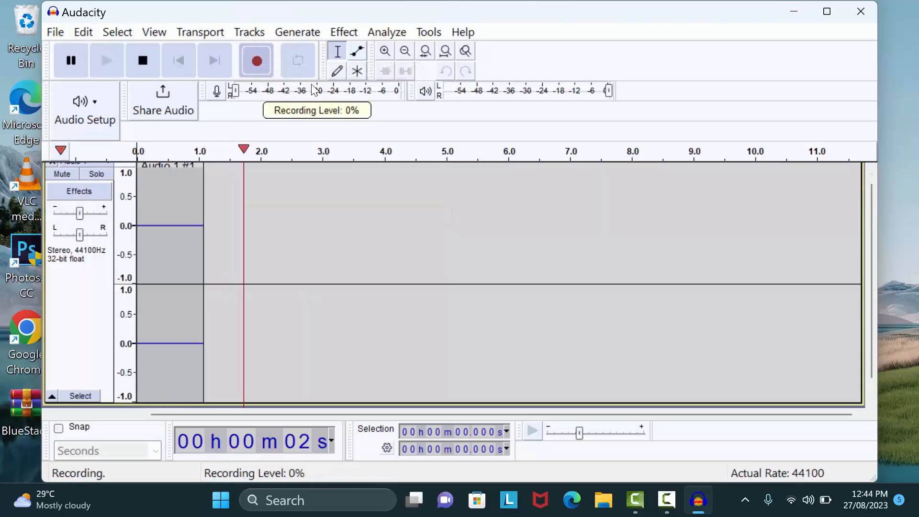